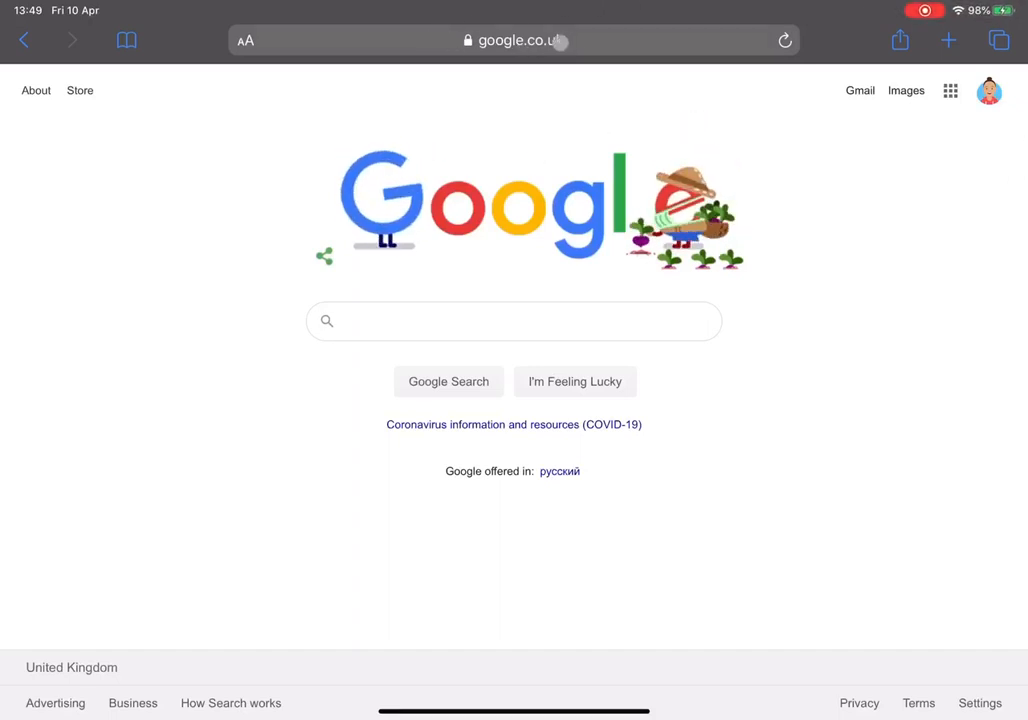
# Enter console.cloud.google.com in Safari's address bar
pyautogui.click(513, 40)
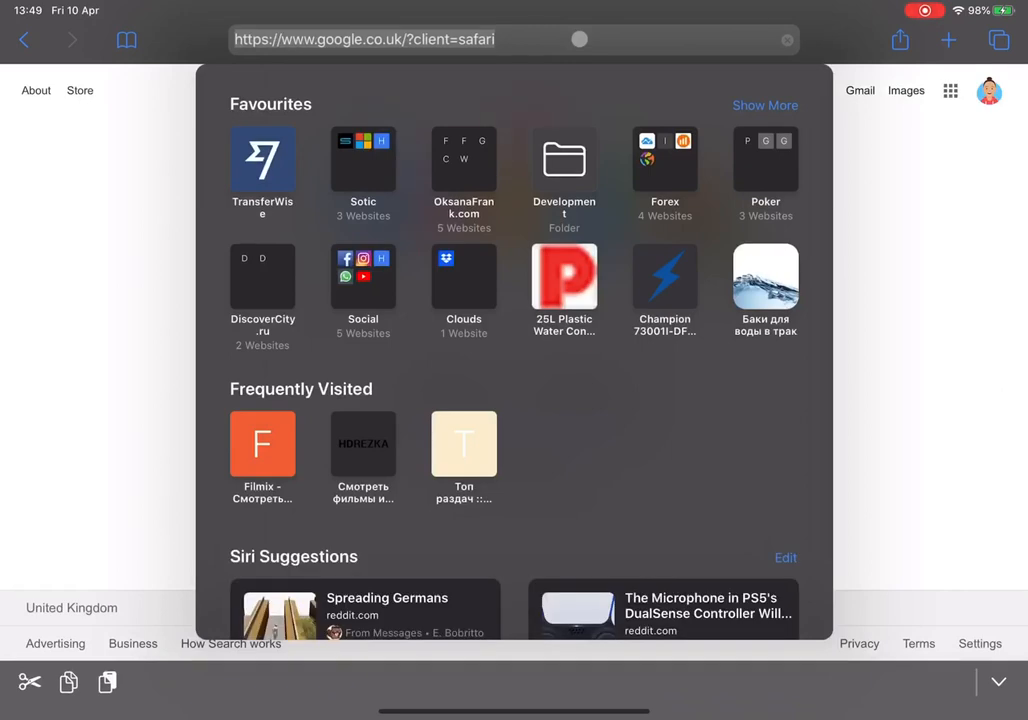
pyautogui.write('console.cloud.google.com')
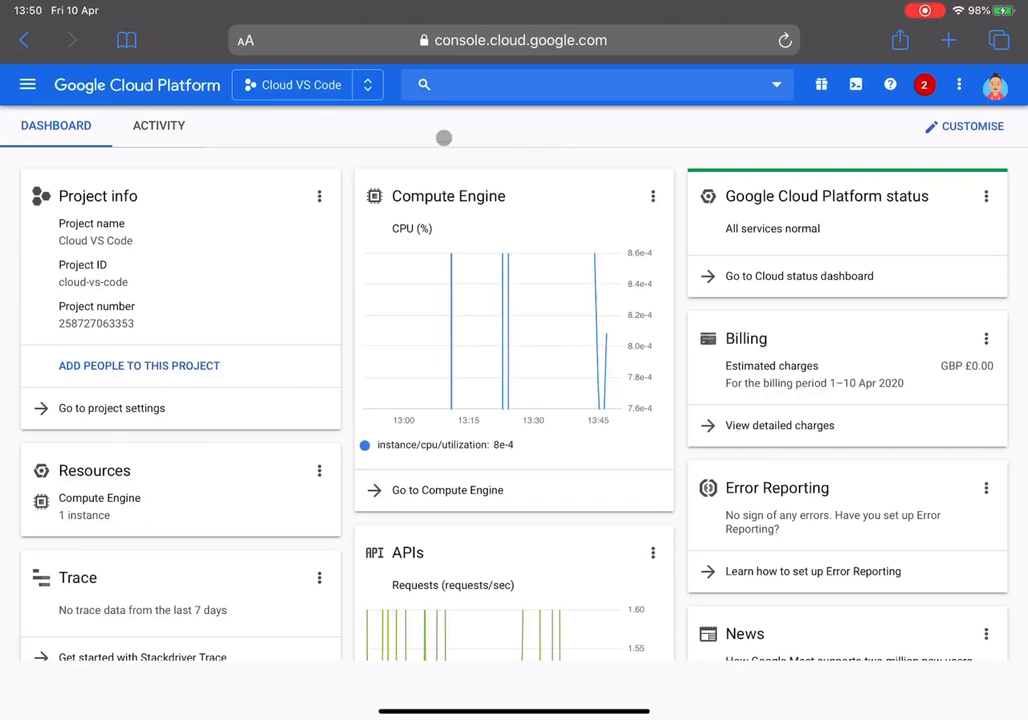
pyautogui.moveTo(449, 399)
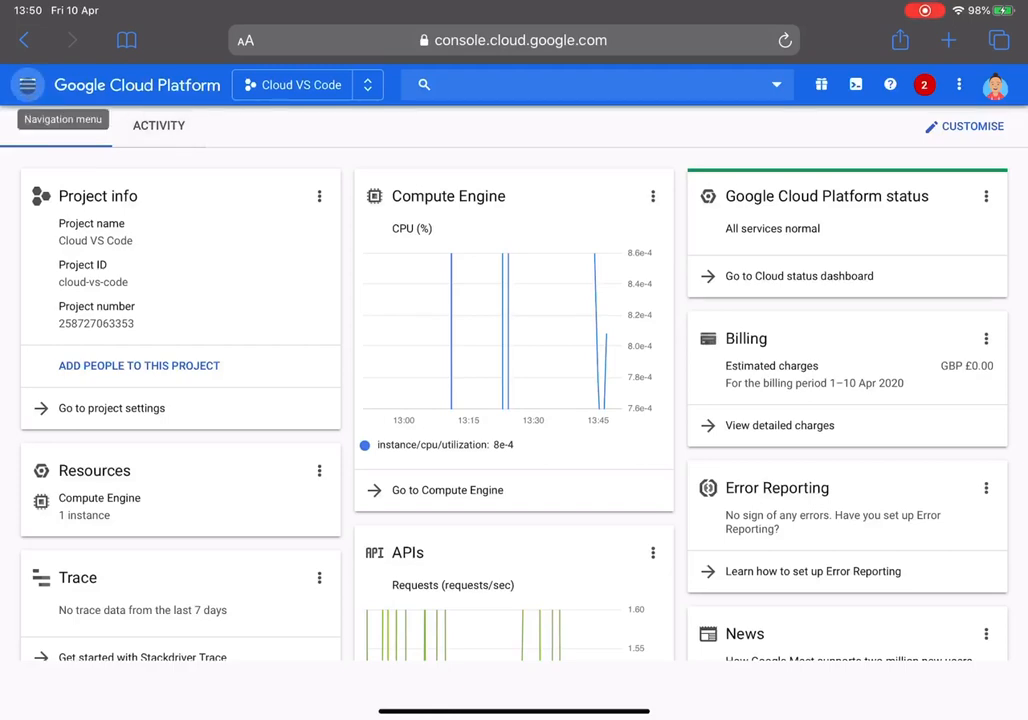
# Go to Compute Engine > VM instances through the console navigation menu
pyautogui.click(27, 84)
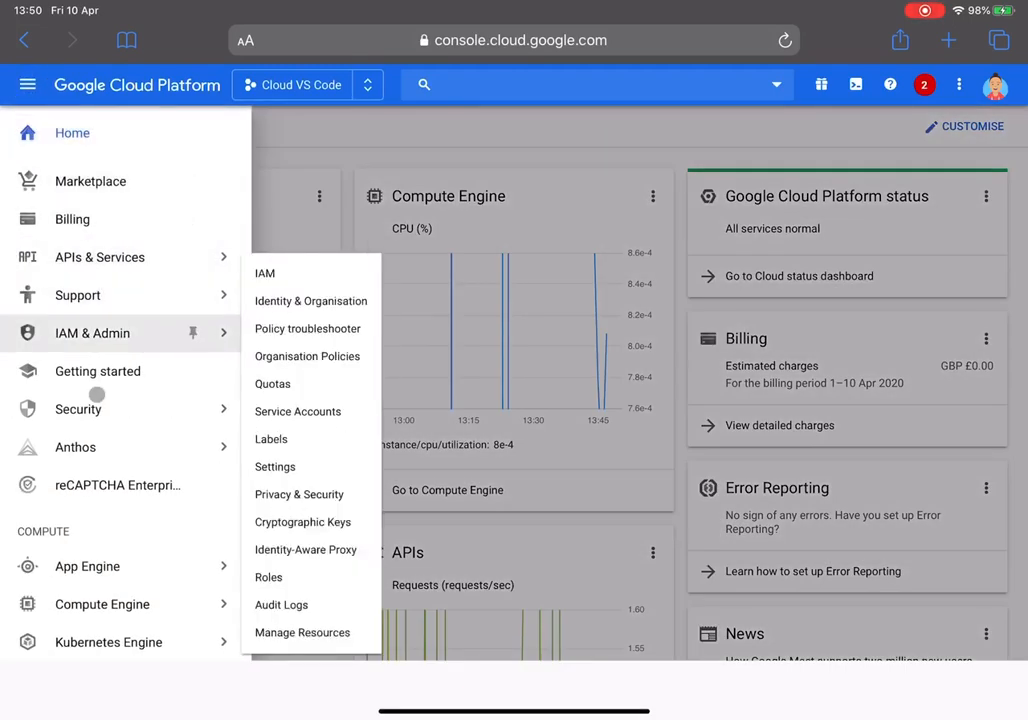
pyautogui.click(101, 480)
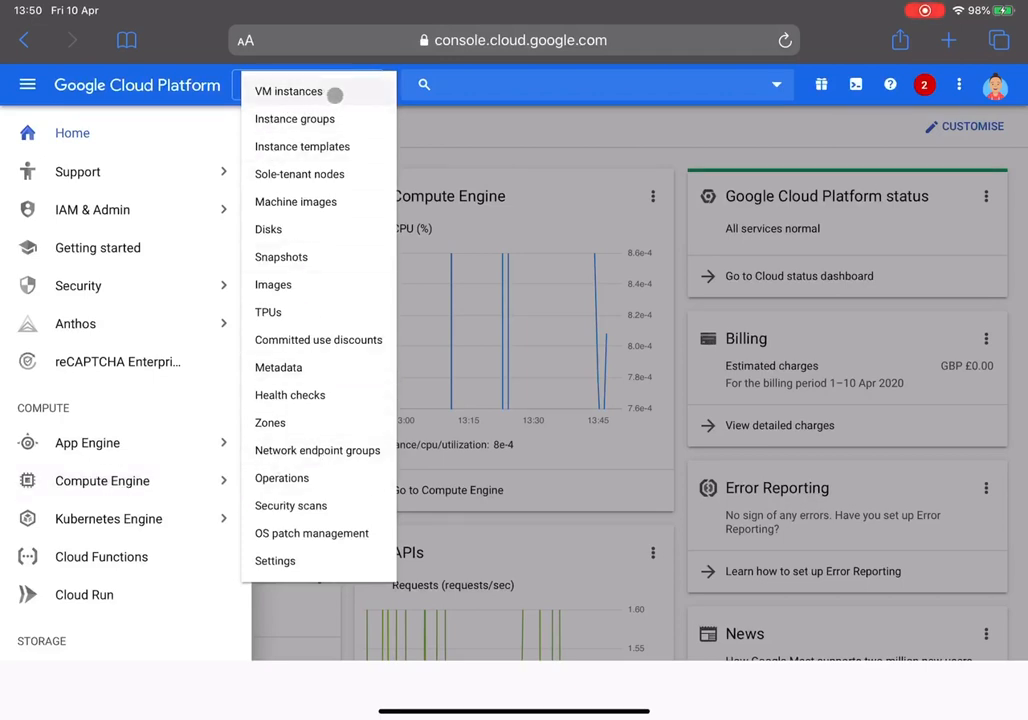
pyautogui.click(289, 91)
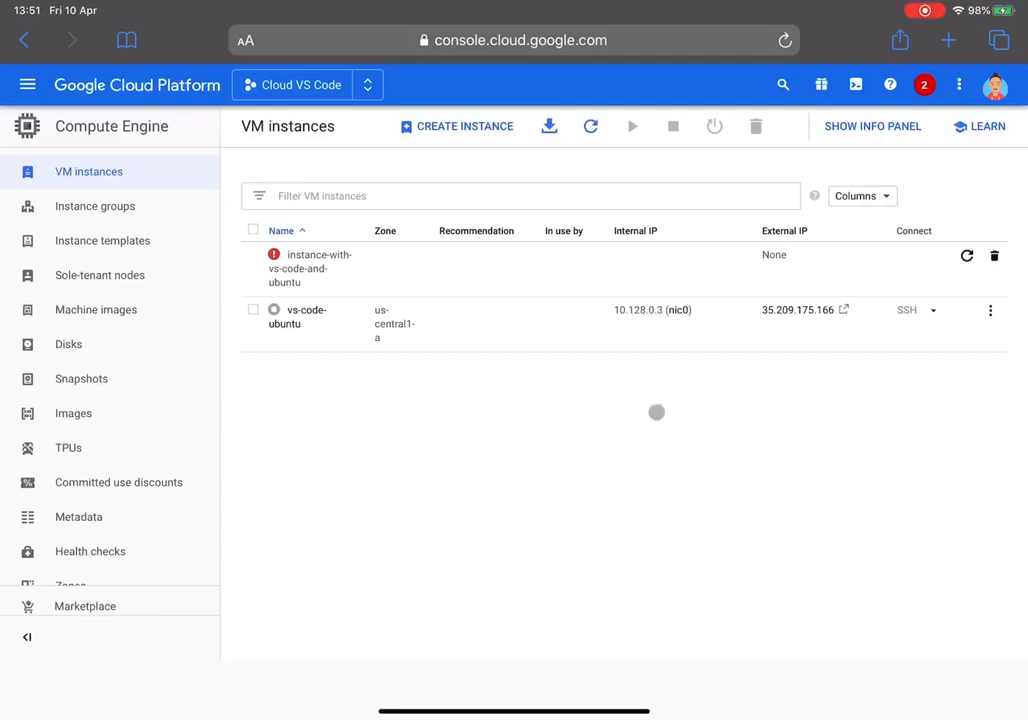
# Refresh the VM instances list and start creating a new instance
pyautogui.click(590, 126)
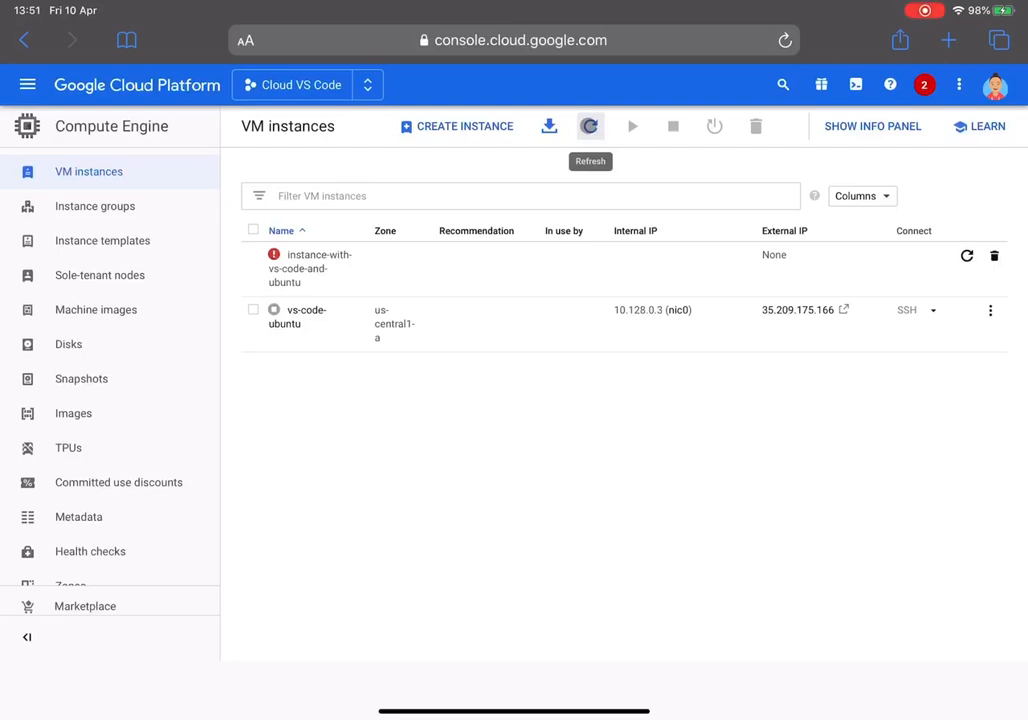
pyautogui.click(590, 126)
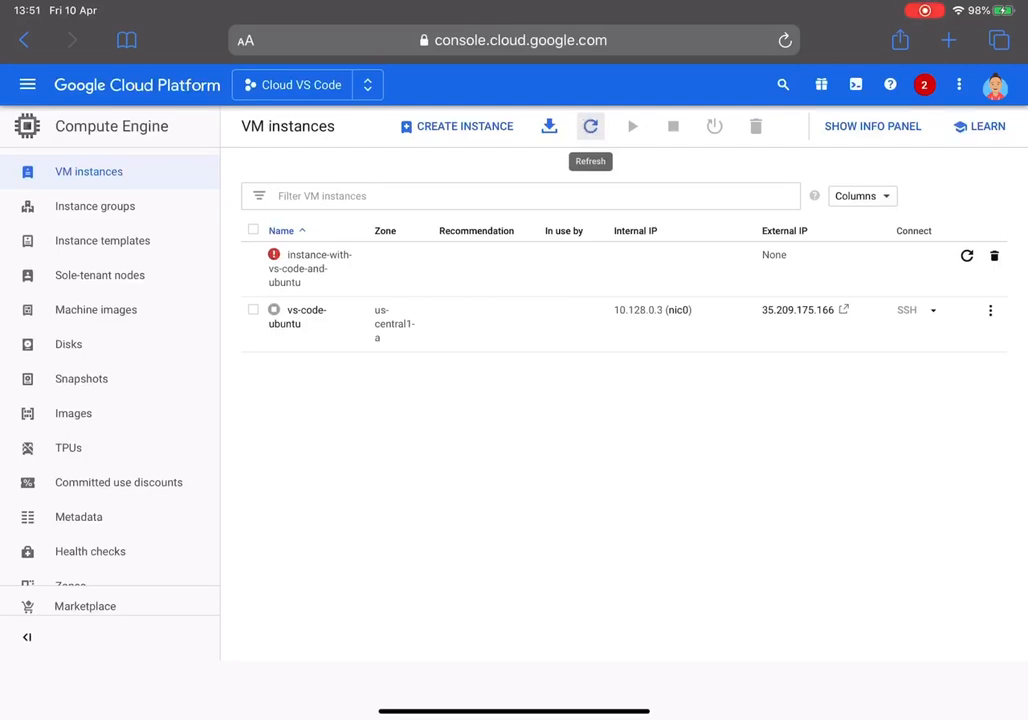
pyautogui.click(590, 126)
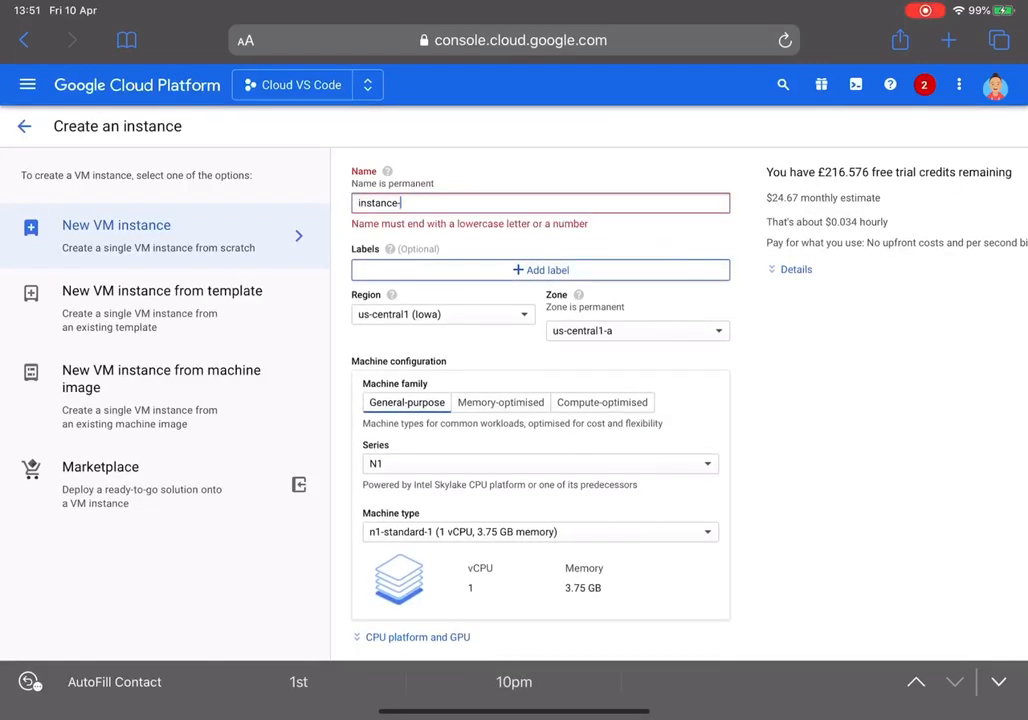
# Name the new instance instance-with-ubuntu-and-vs-code-ide
pyautogui.write('with-')
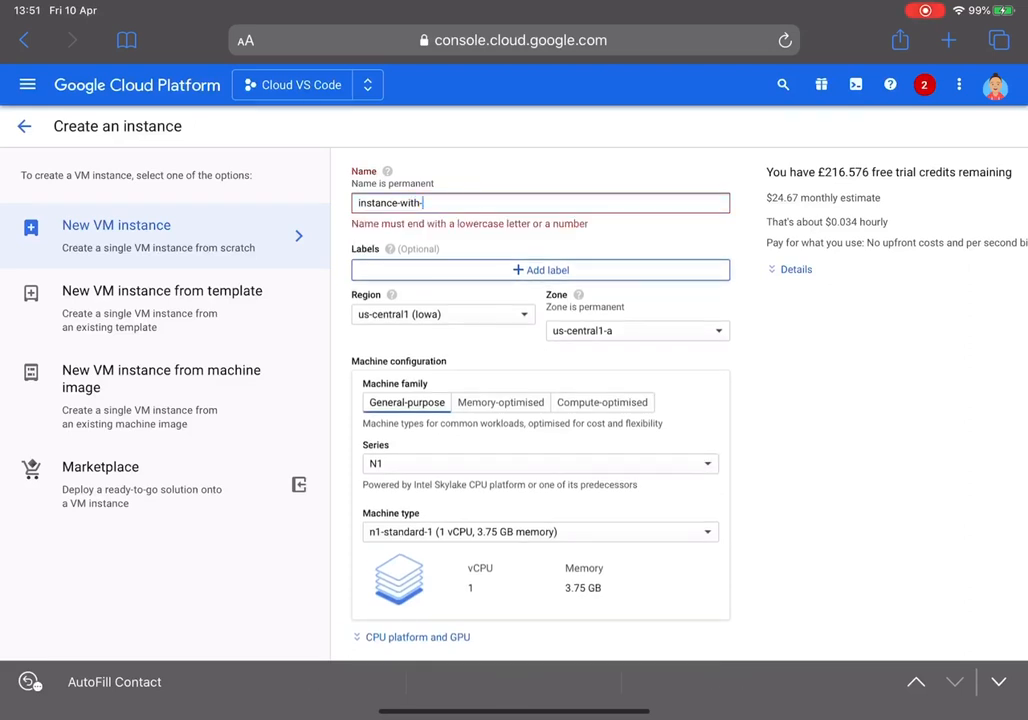
pyautogui.write('ubuntu-and-vs-code')
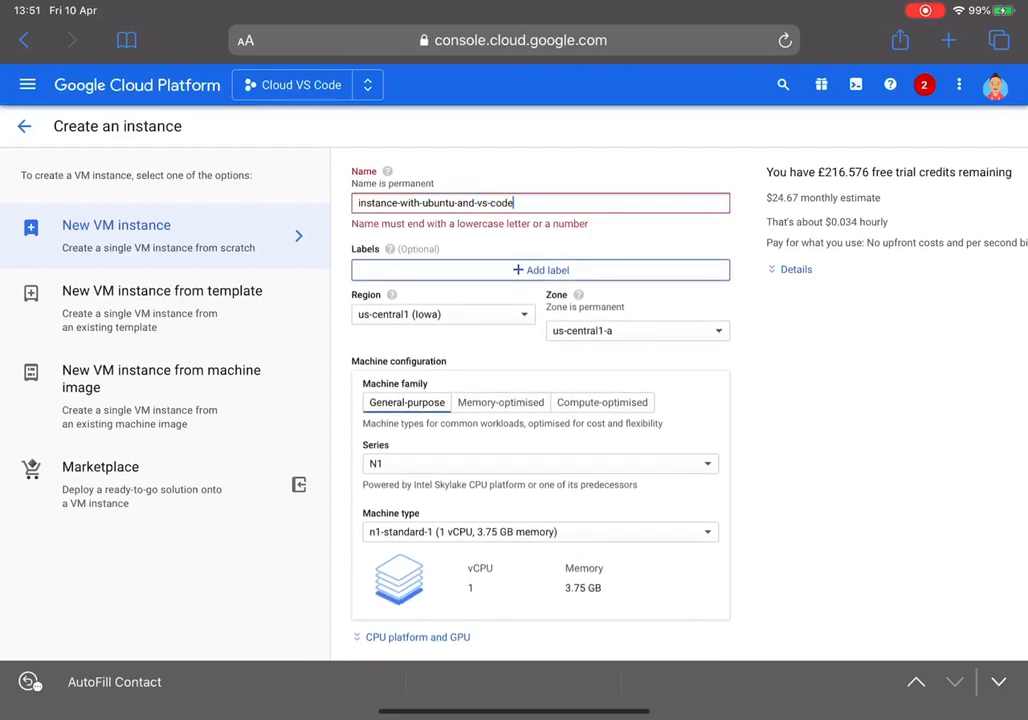
pyautogui.scroll(-3)
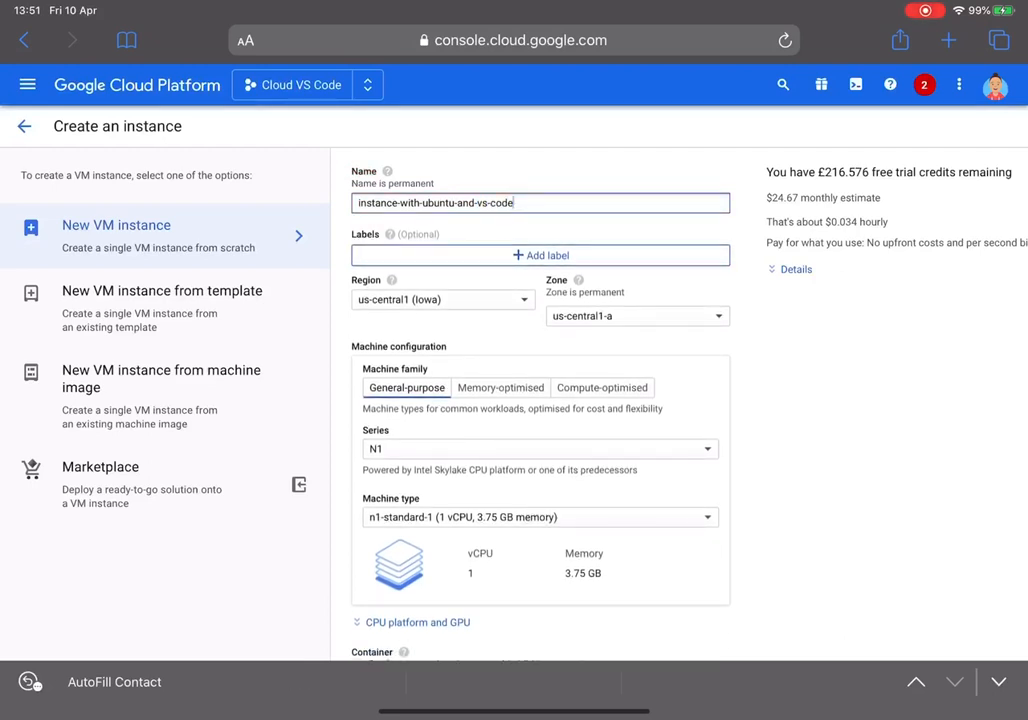
pyautogui.write('ide')
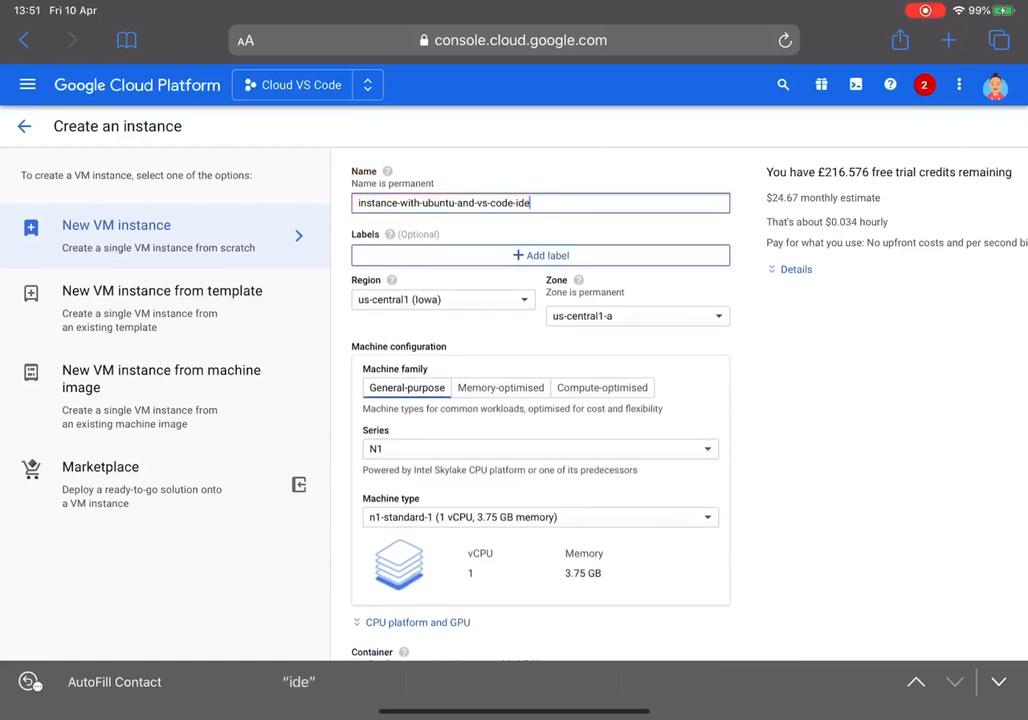
pyautogui.scroll(-3)
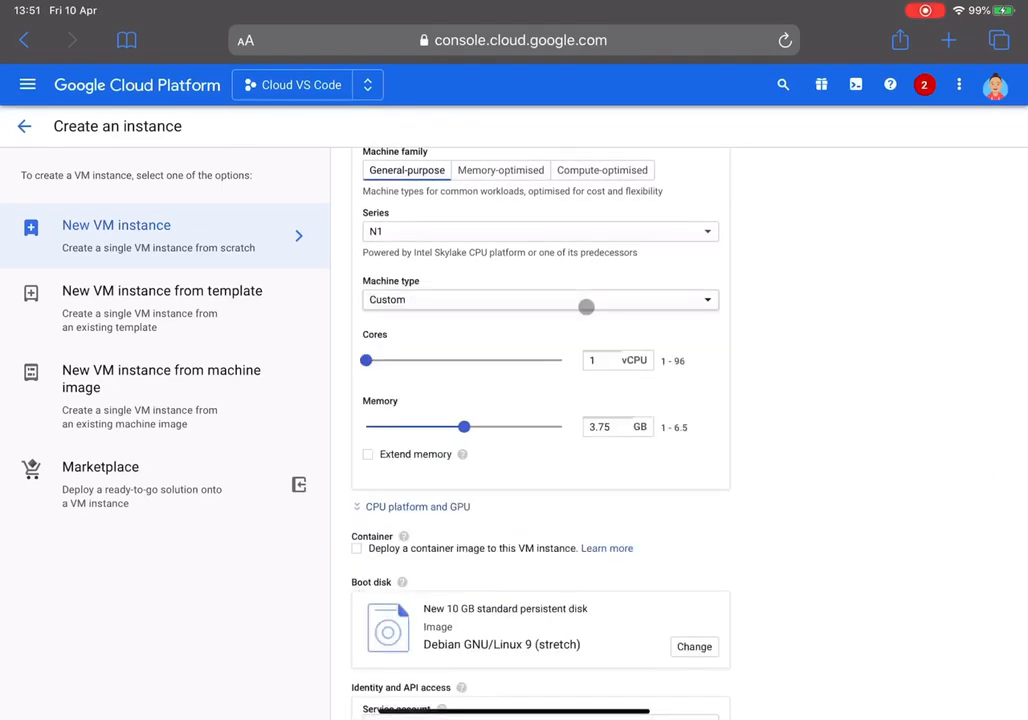
# Set the machine type to n1-standard-2 (2 vCPU, 7.5 GB memory)
pyautogui.click(539, 299)
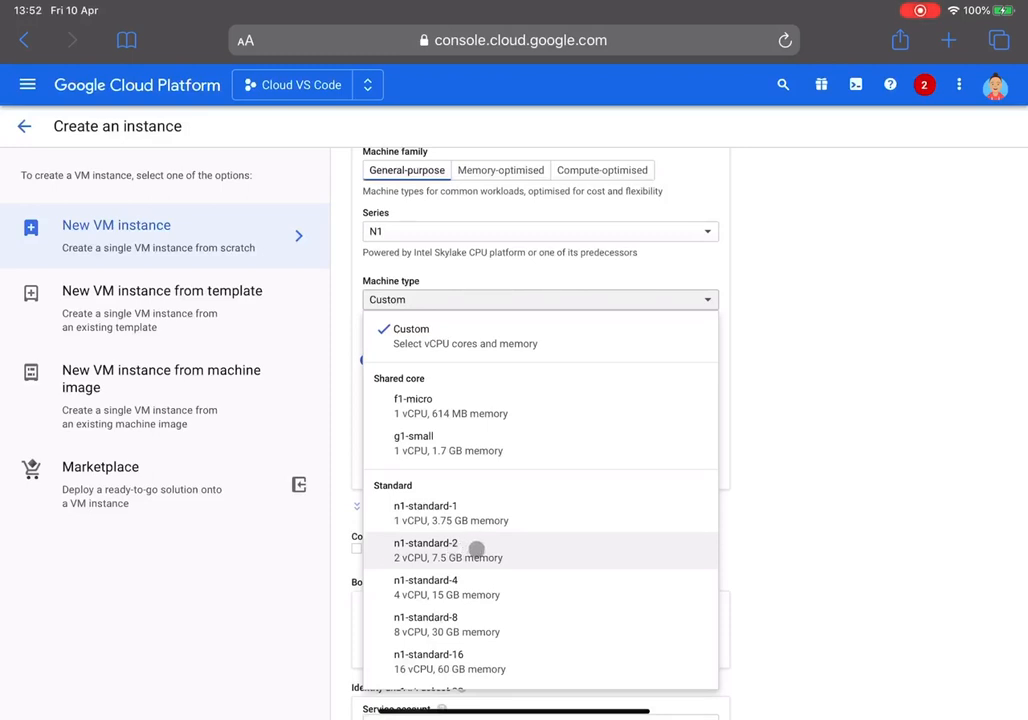
pyautogui.click(426, 550)
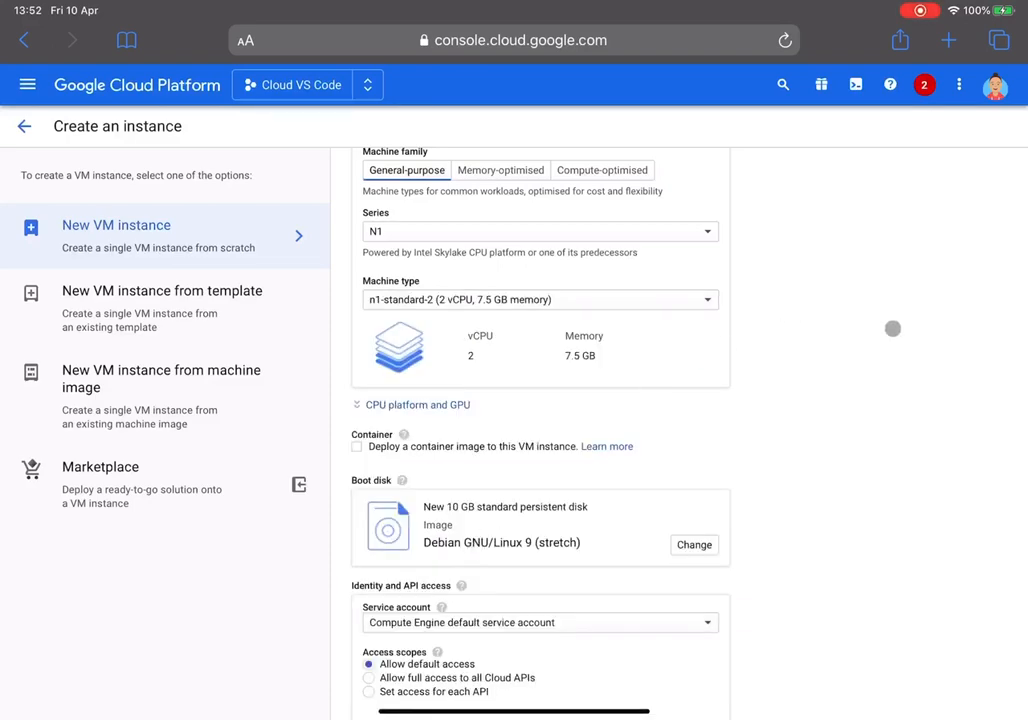
pyautogui.scroll(-3)
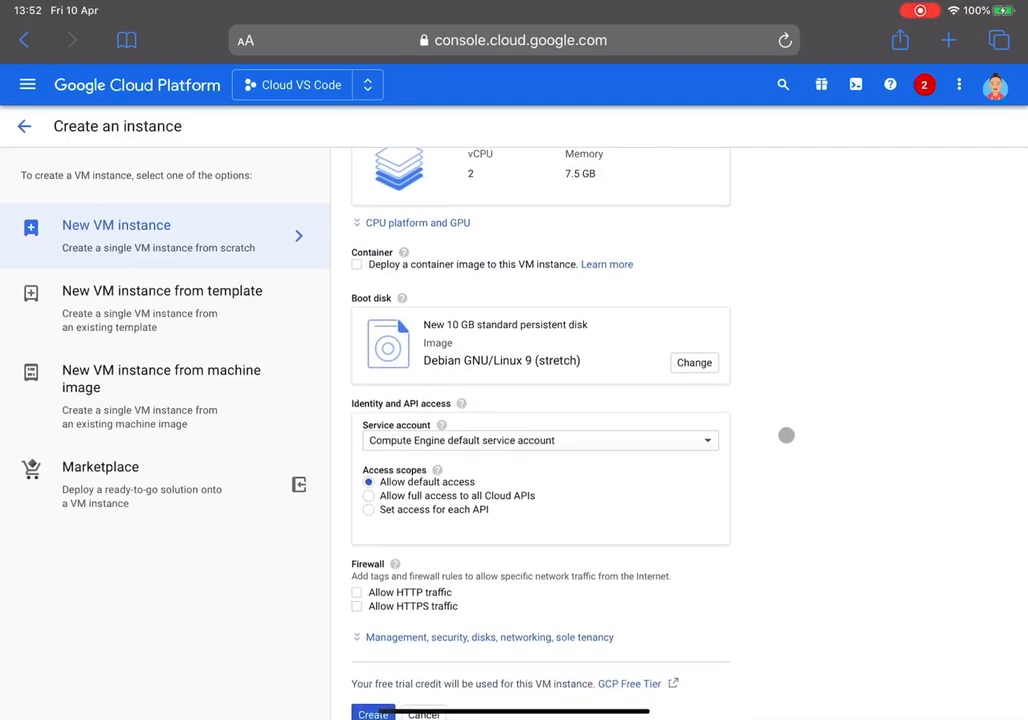
# Change the boot disk image from Debian to Ubuntu 16.04 LTS
pyautogui.click(694, 362)
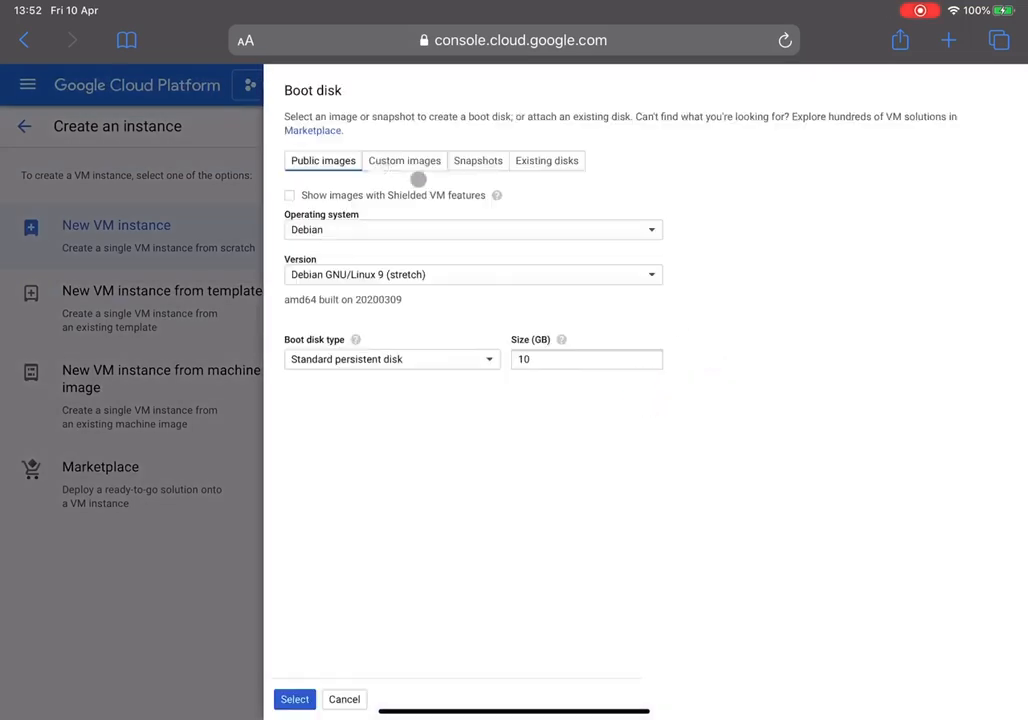
pyautogui.click(472, 229)
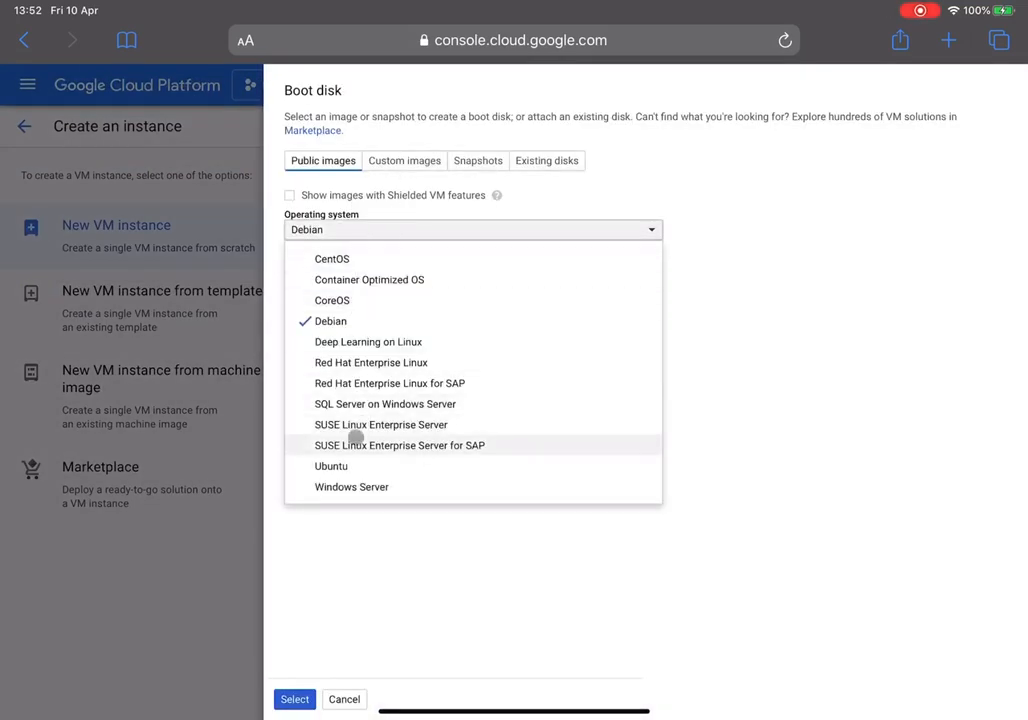
pyautogui.click(331, 465)
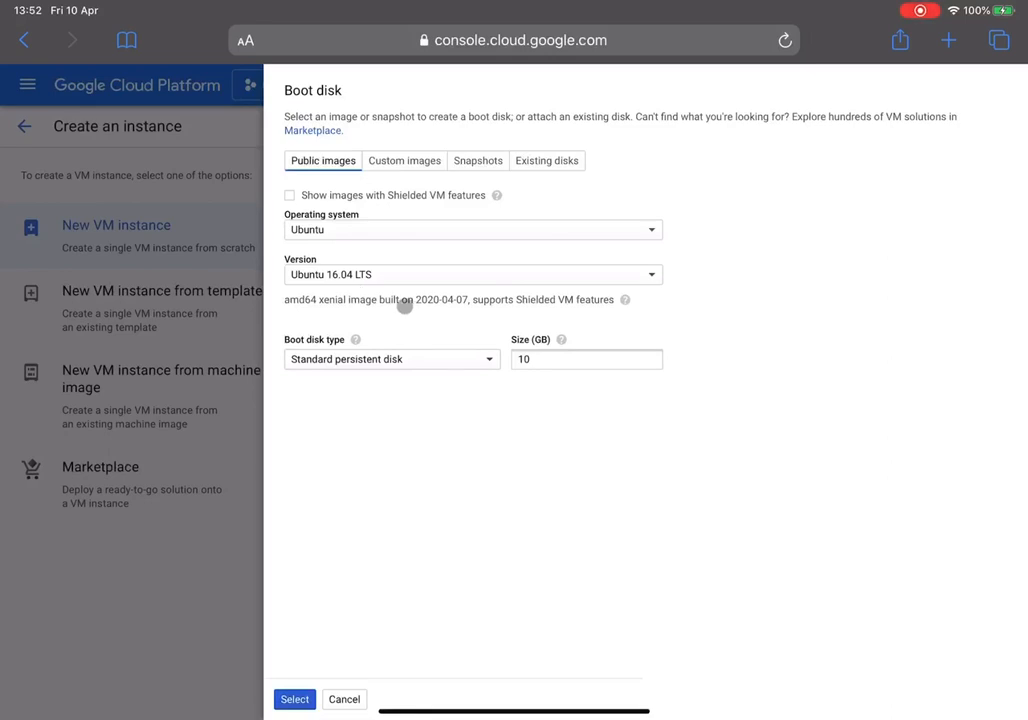
pyautogui.click(472, 274)
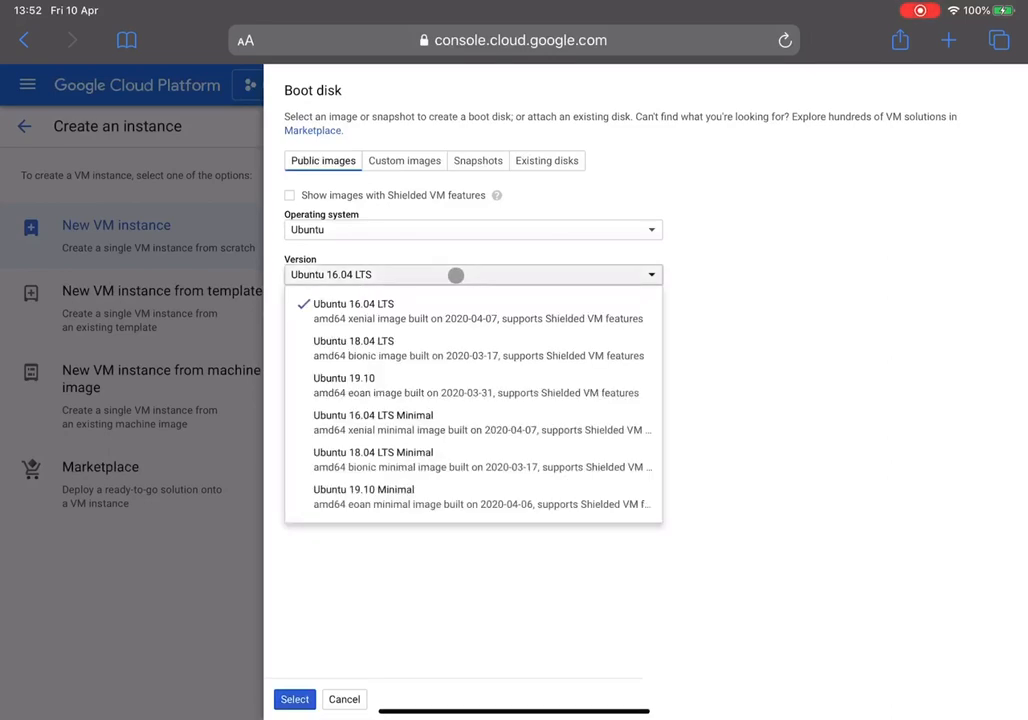
pyautogui.moveTo(901, 344)
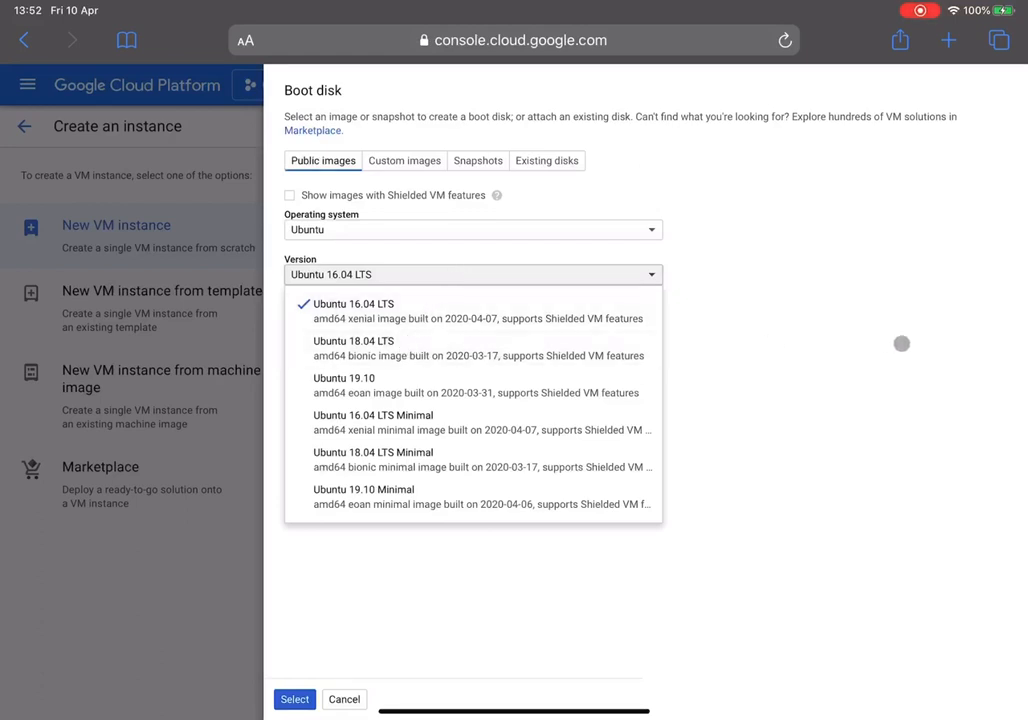
pyautogui.click(353, 303)
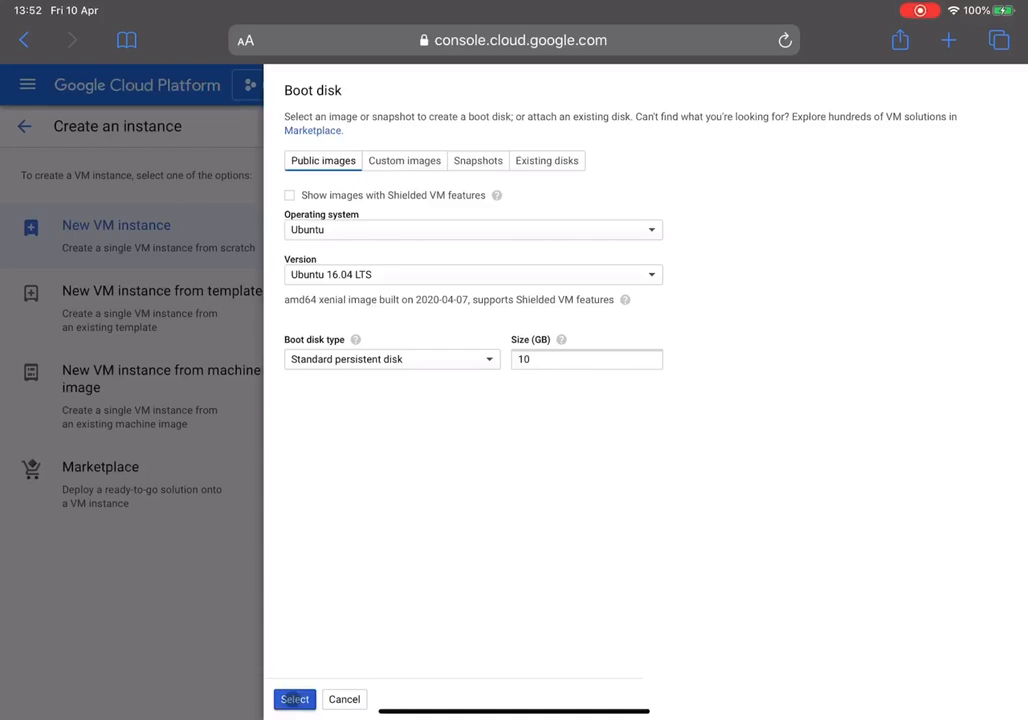
pyautogui.click(293, 699)
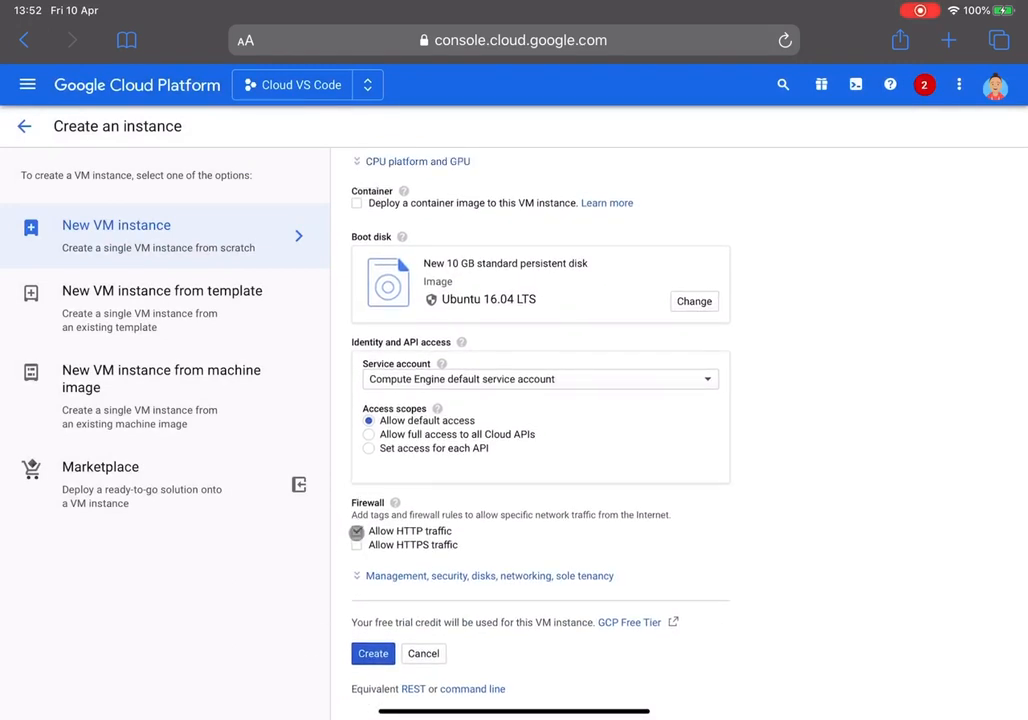
# Allow HTTPS traffic, create the VM, and open coder.com in a new tab
pyautogui.click(358, 544)
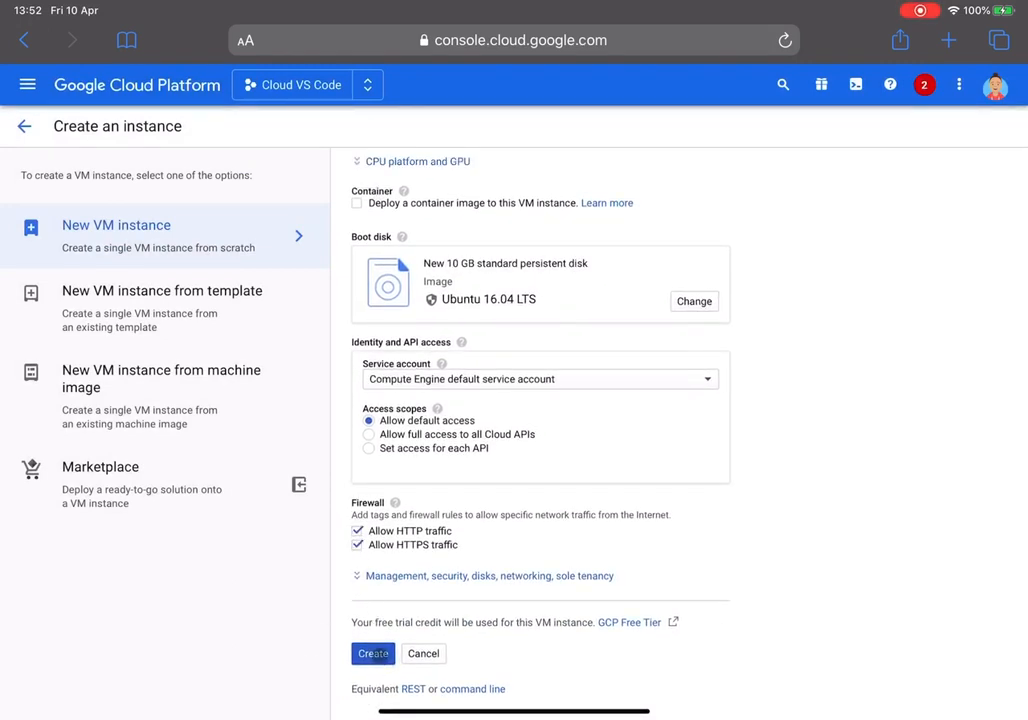
pyautogui.click(372, 653)
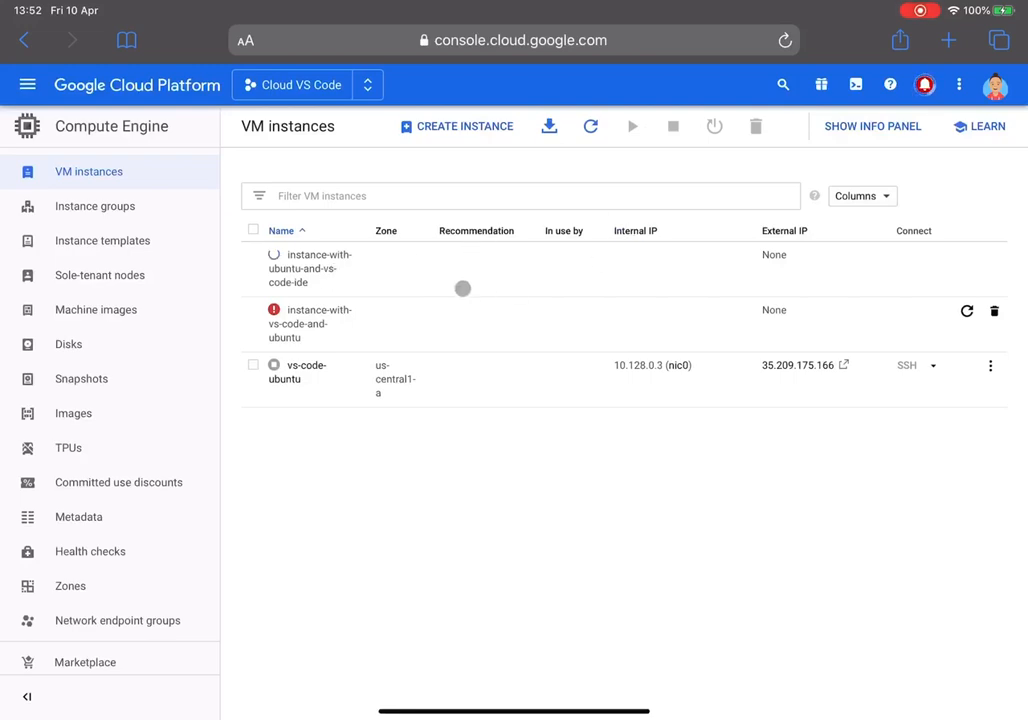
pyautogui.click(126, 40)
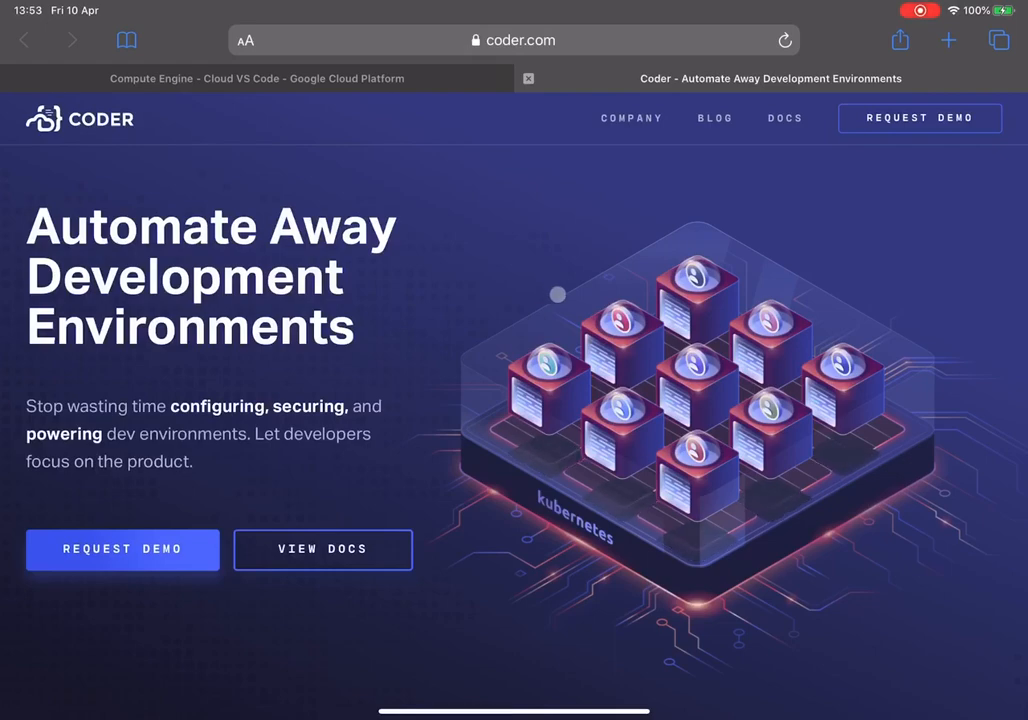
# Scroll coder.com to the code-server card and open its GitHub repository
pyautogui.scroll(-3)
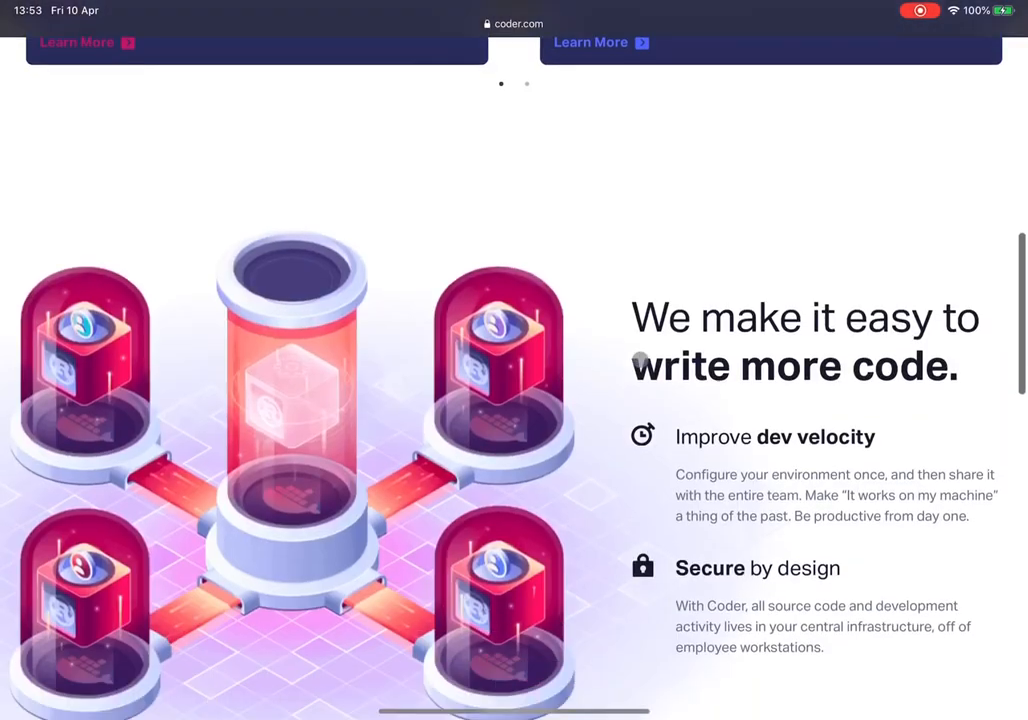
pyautogui.scroll(-3)
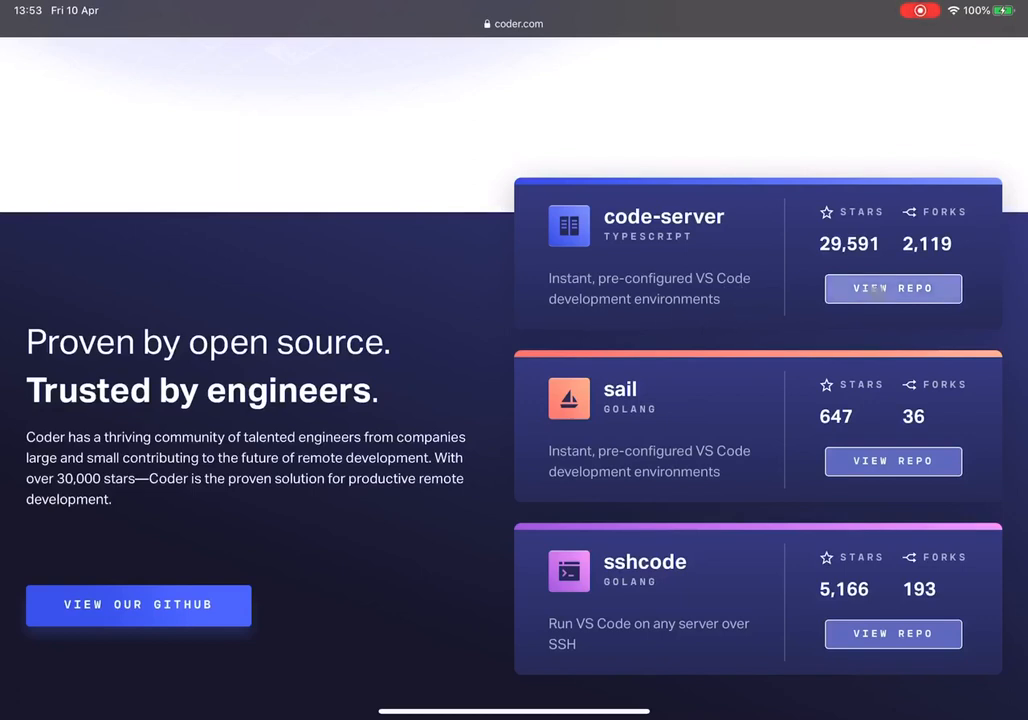
pyautogui.click(892, 288)
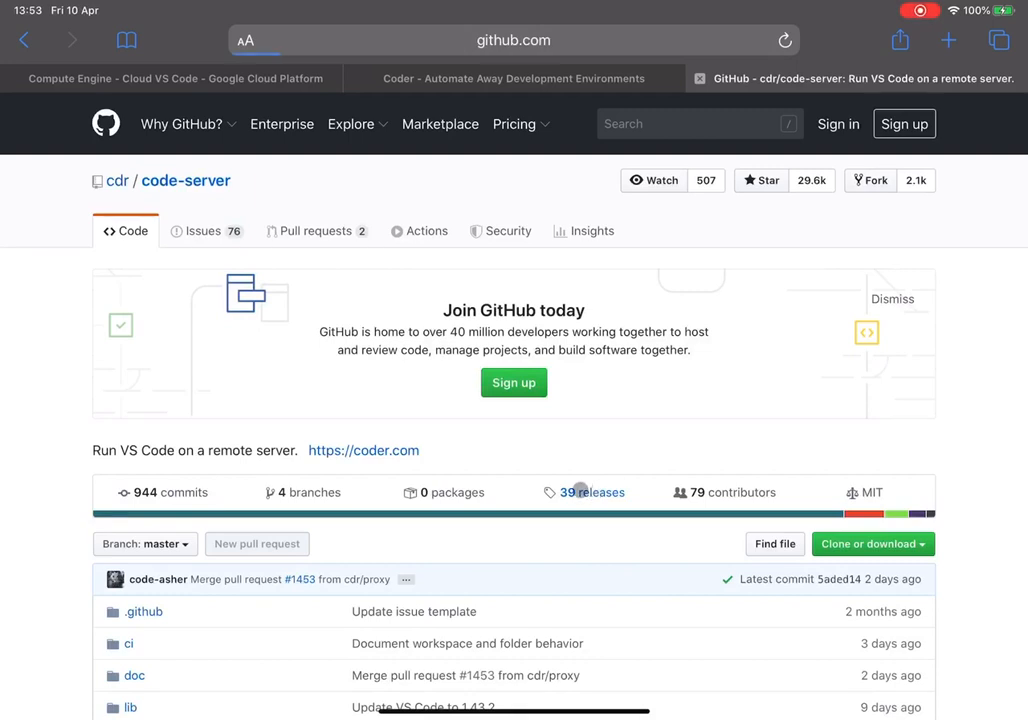
# Open the code-server releases list and scroll down to 2.1698-vsc1.41.1
pyautogui.click(592, 492)
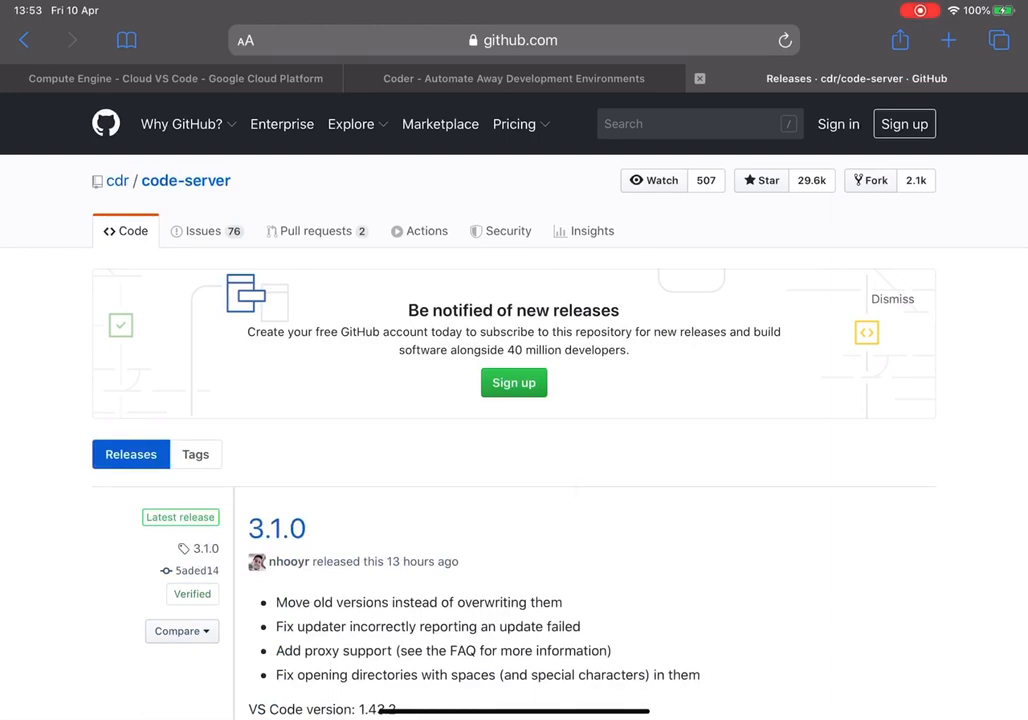
pyautogui.scroll(-3)
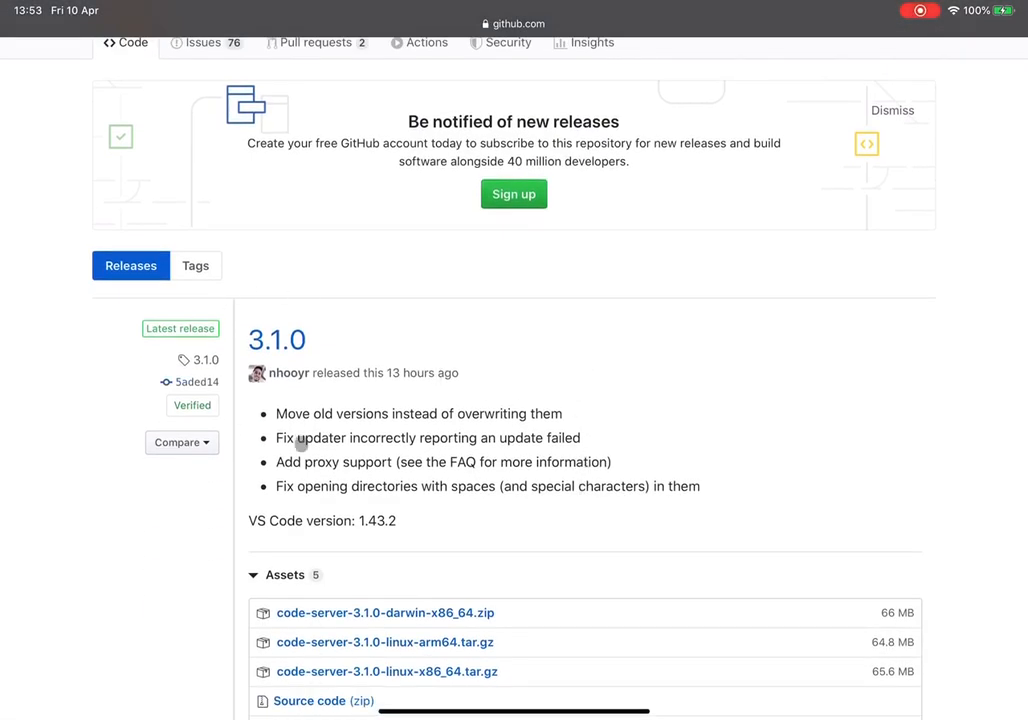
pyautogui.scroll(-3)
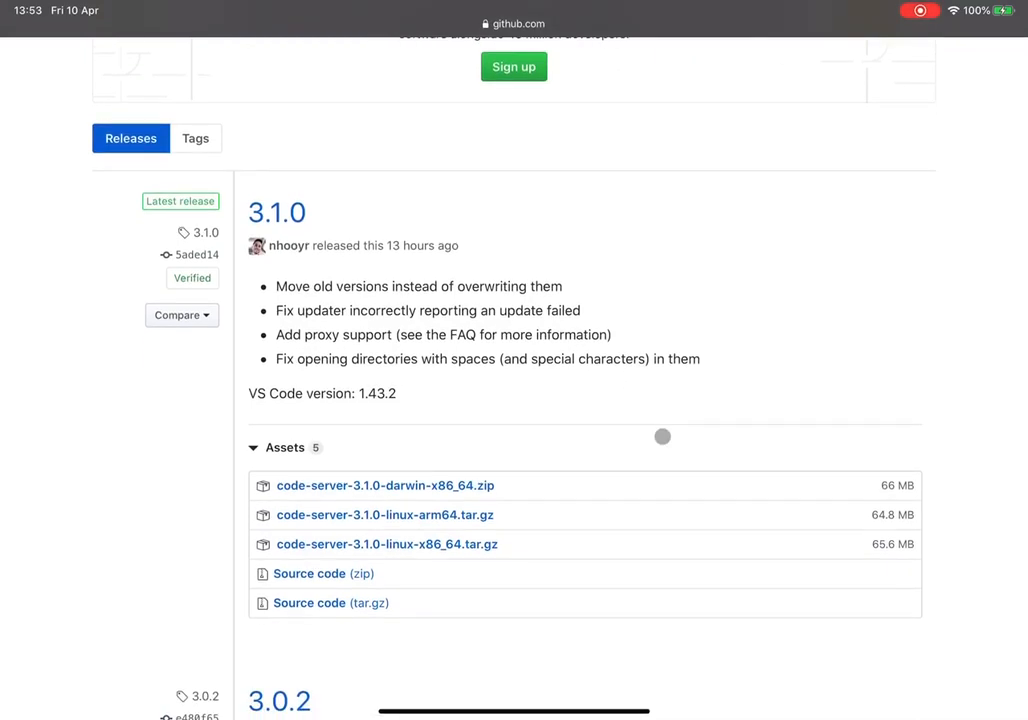
pyautogui.scroll(-3)
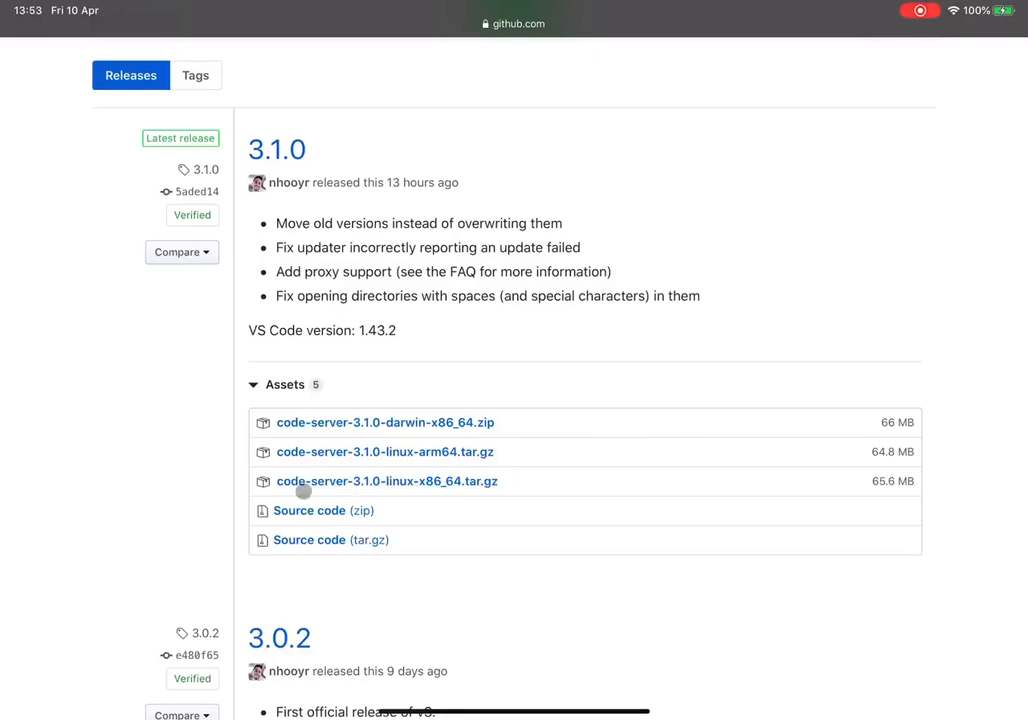
pyautogui.moveTo(517, 481)
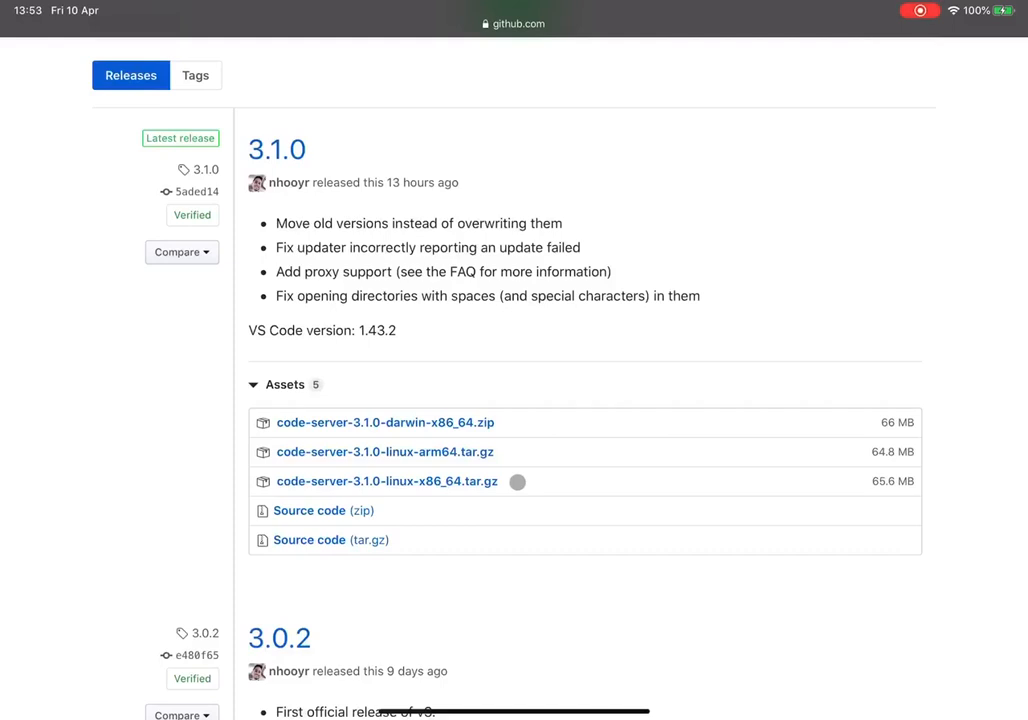
pyautogui.moveTo(360, 529)
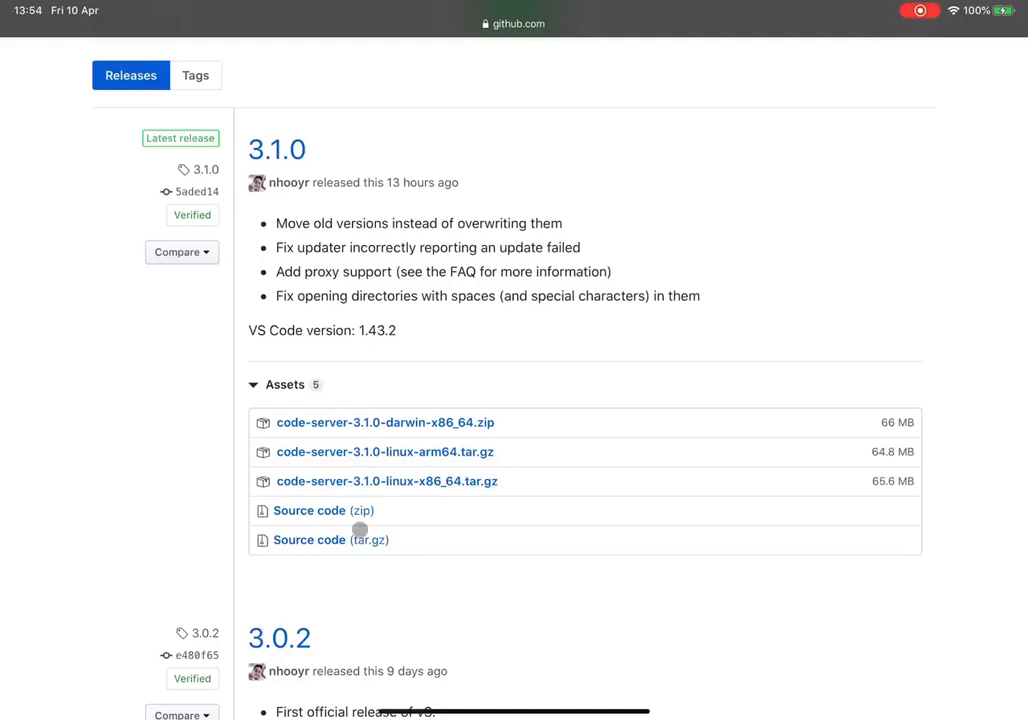
pyautogui.scroll(-3)
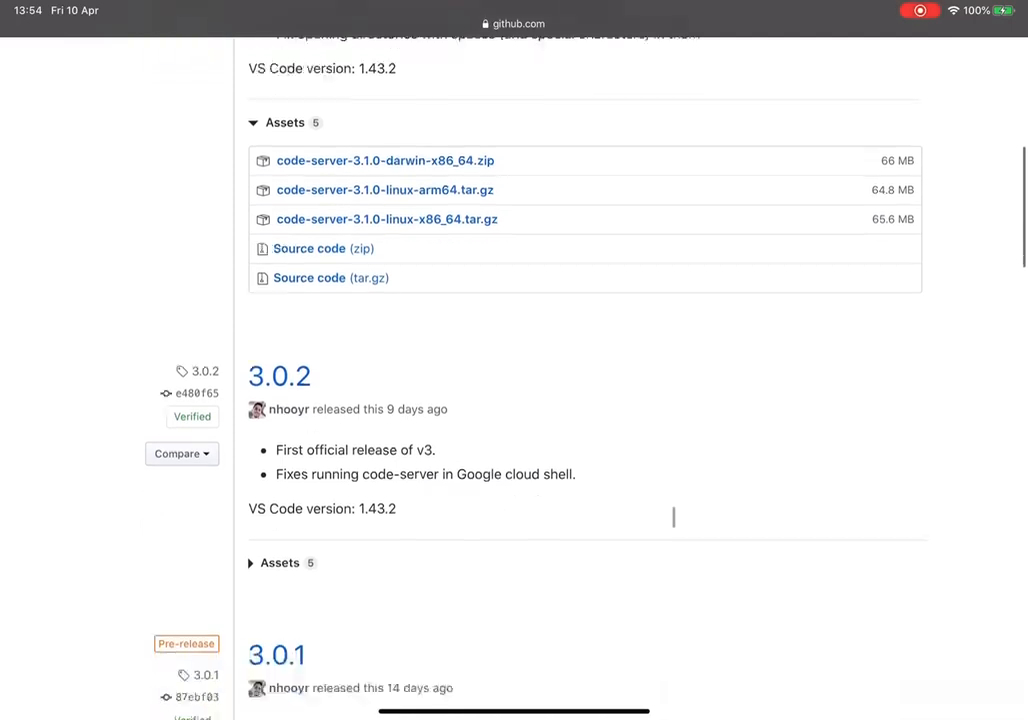
pyautogui.scroll(-3)
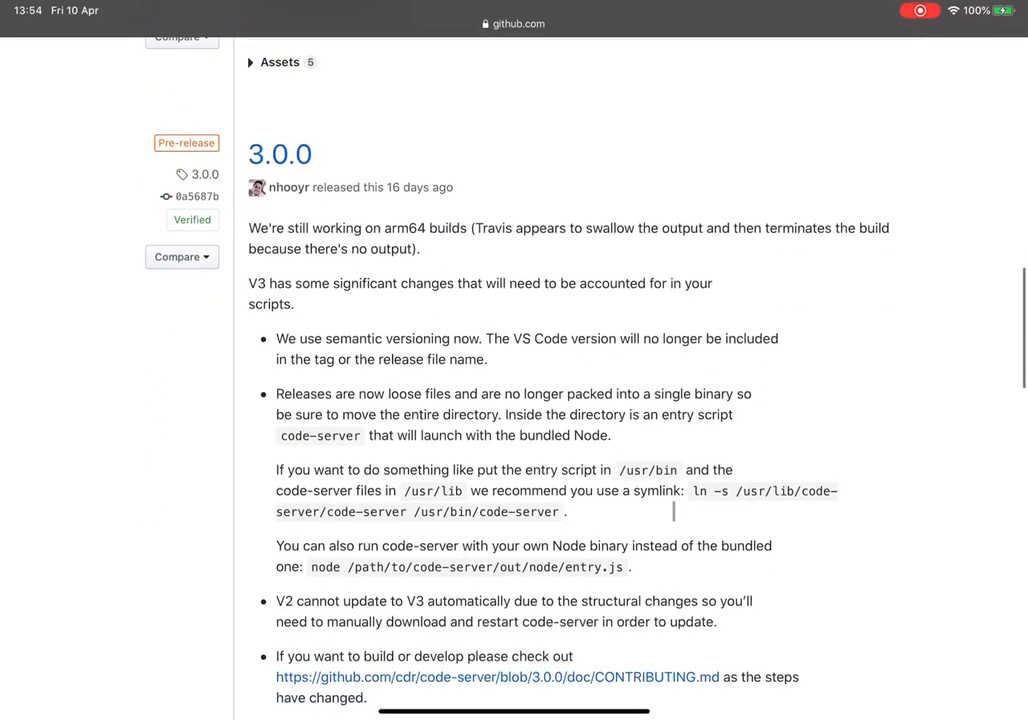
pyautogui.scroll(-3)
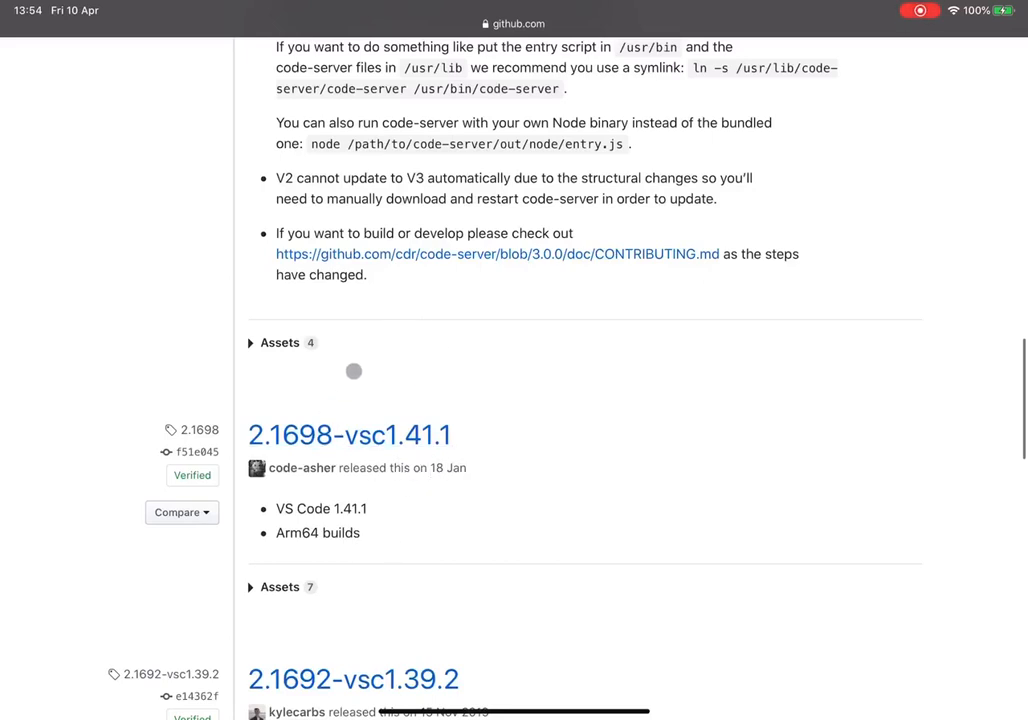
# Expand the 2.1698-vsc1.41.1 assets, then return to the Compute Engine tab
pyautogui.click(281, 587)
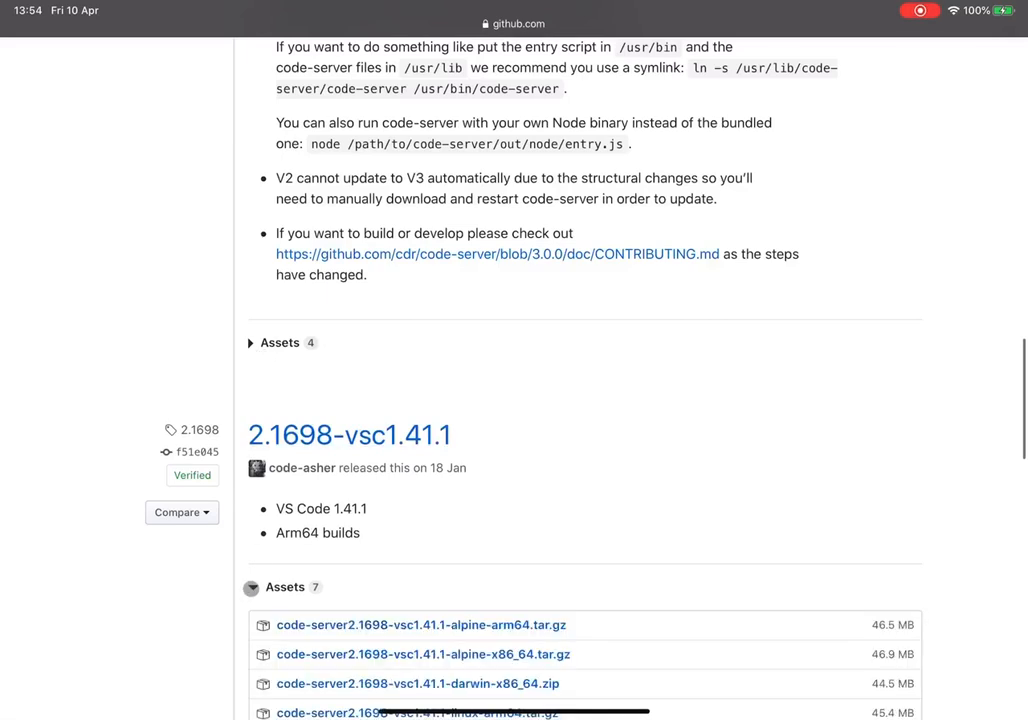
pyautogui.scroll(-3)
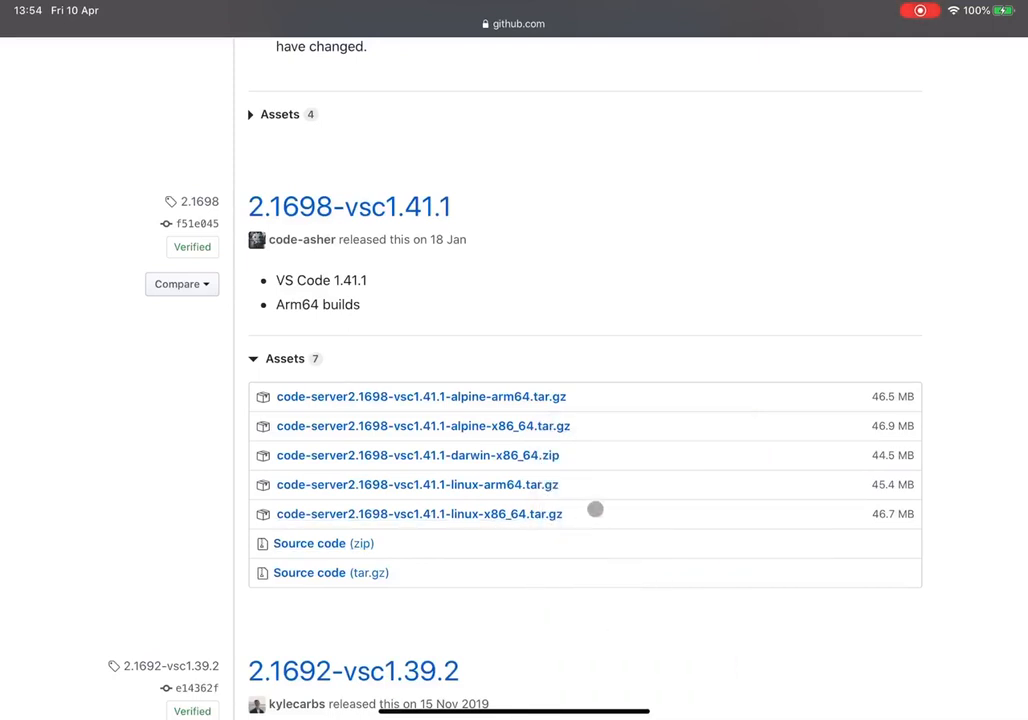
pyautogui.moveTo(600, 510)
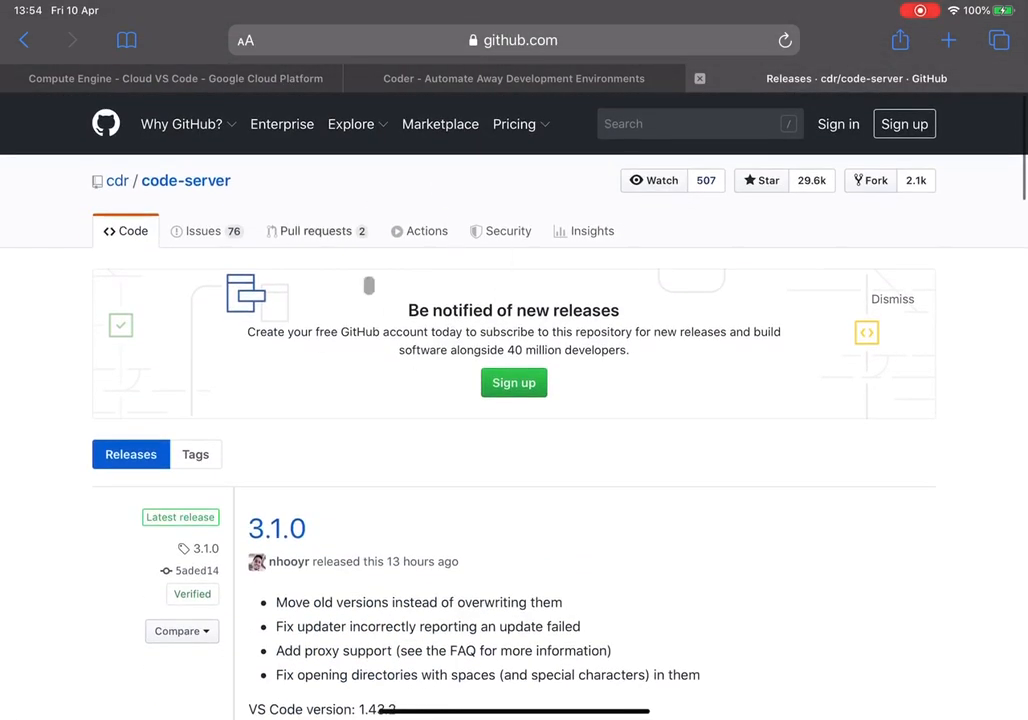
pyautogui.click(170, 78)
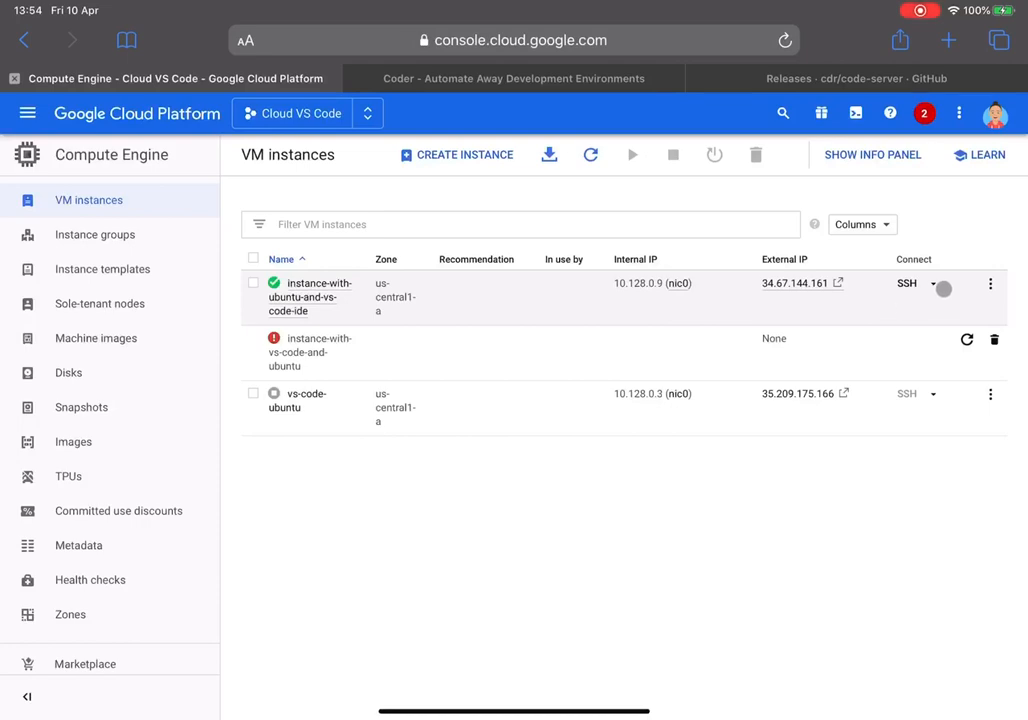
# Open an SSH session to instance-with-ubuntu-and-vs-code-ide in a browser window
pyautogui.click(933, 283)
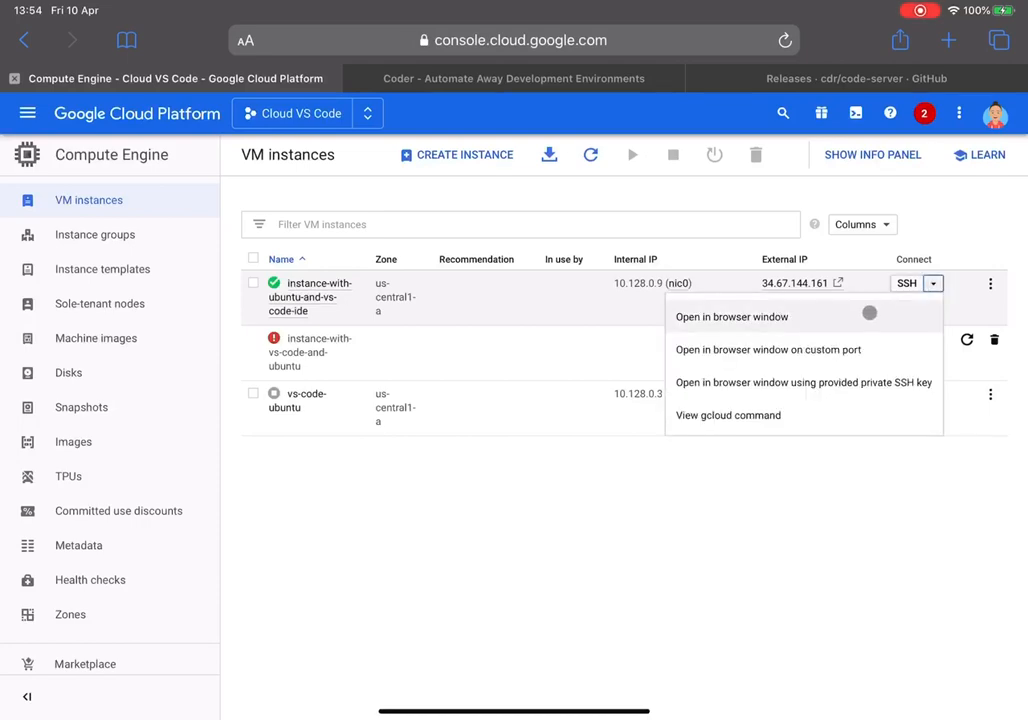
pyautogui.click(731, 316)
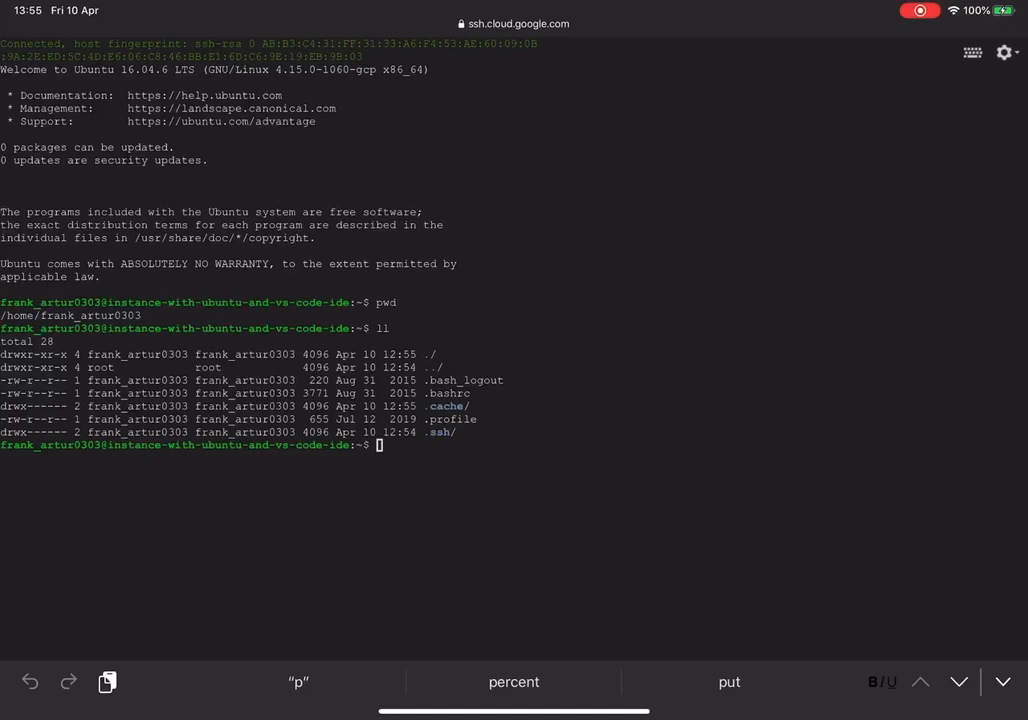
# Download the code-server 2.1698-vsc1.41.1 linux-x86_64 tarball with wget
pyautogui.write('wg')
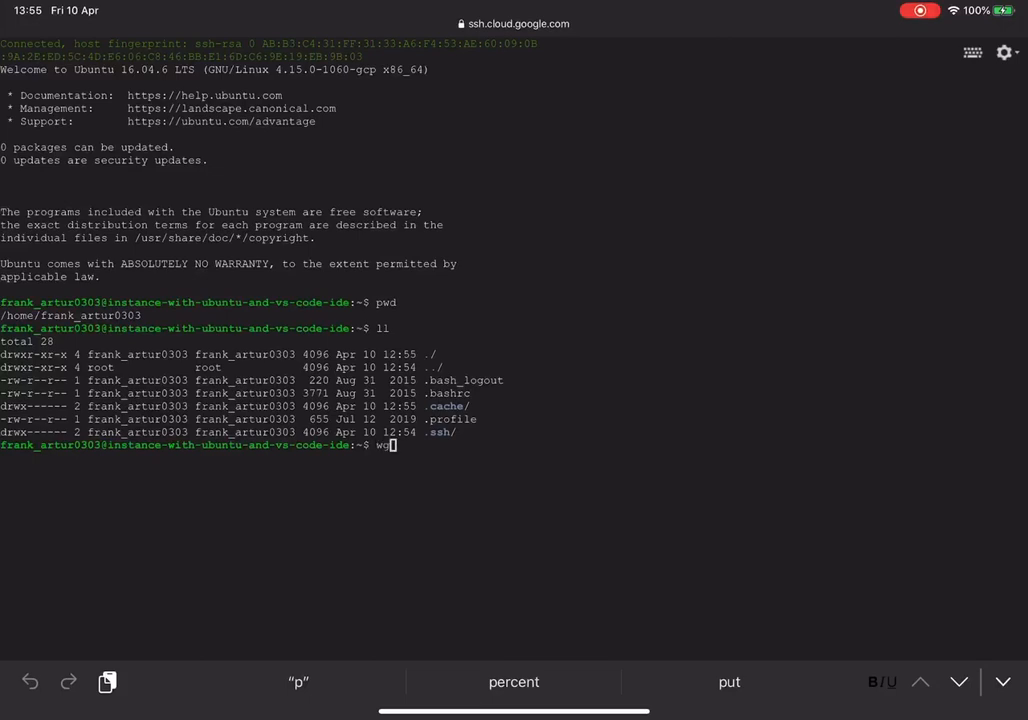
pyautogui.write('get https://github.com/cdr/code-server/releases/download/2.1698/code-server2.1698-vsc1.41.1-linux-x86_64.tar.gz')
pyautogui.write('ll')
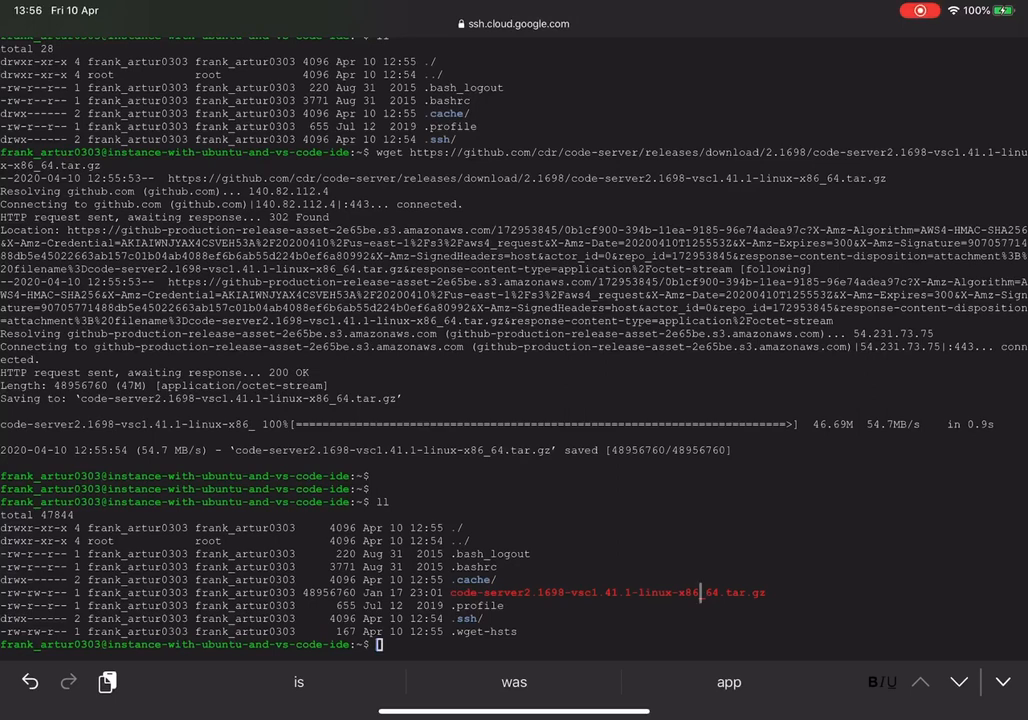
# Extract code-server2.1698-vsc1.41.1-linux-x86_64.tar.gz with tar -xvzf and cd toward the extracted folder
pyautogui.write('tar -xv')
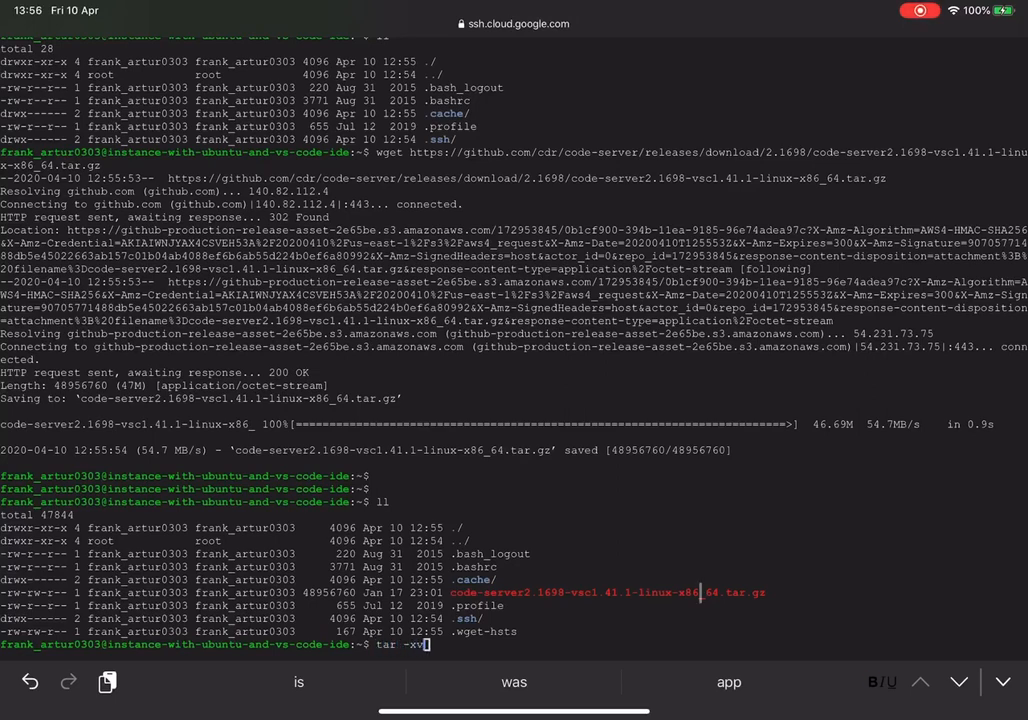
pyautogui.write('zf')
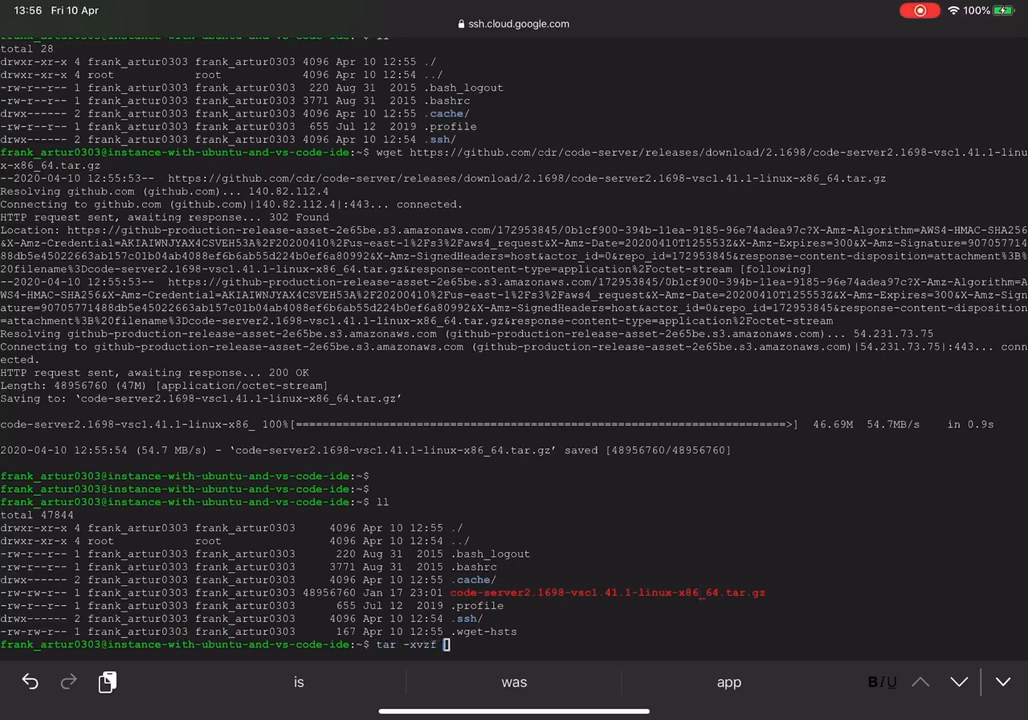
pyautogui.write('code-server2.1698-vsc1.41.1-linux-x86_64.tar.gz')
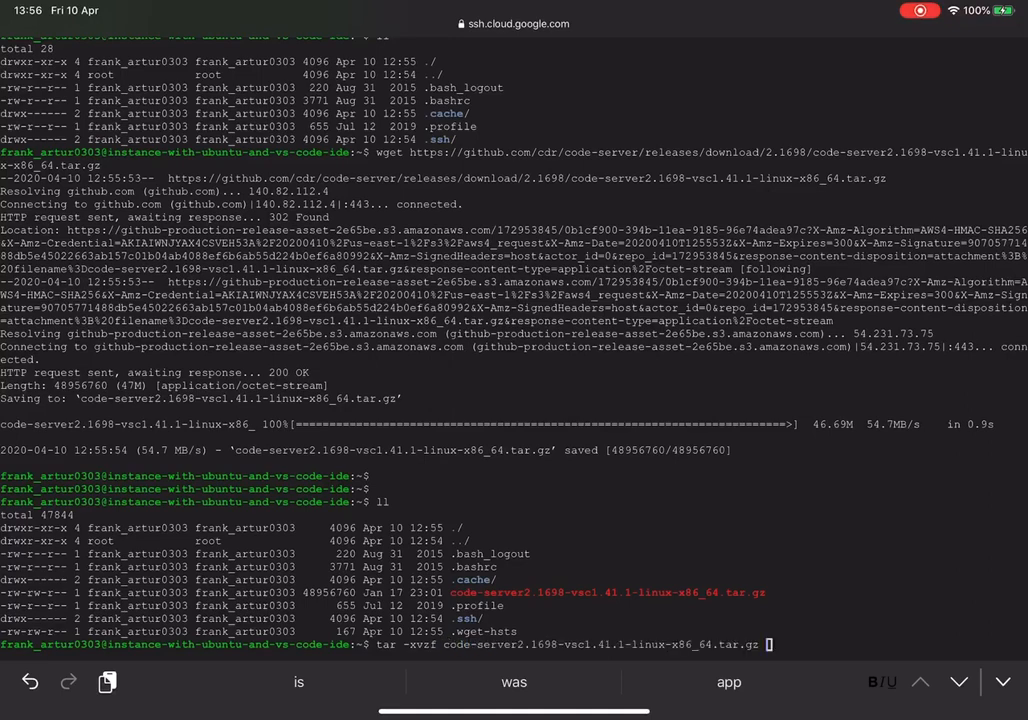
pyautogui.press('Return')
pyautogui.write('ll')
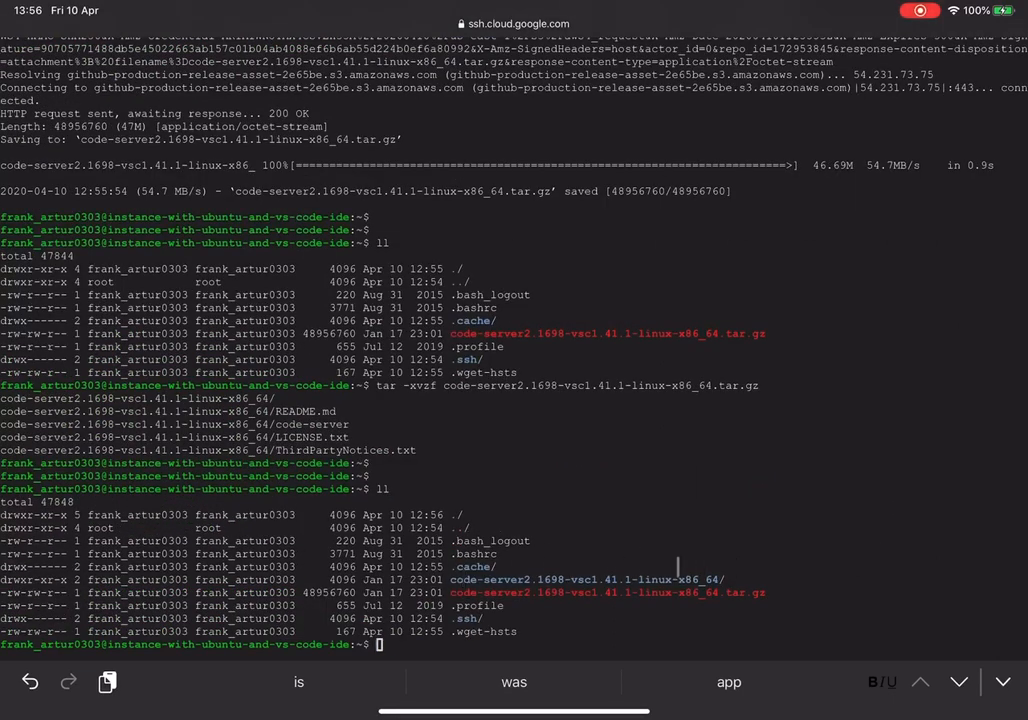
pyautogui.write('cd')
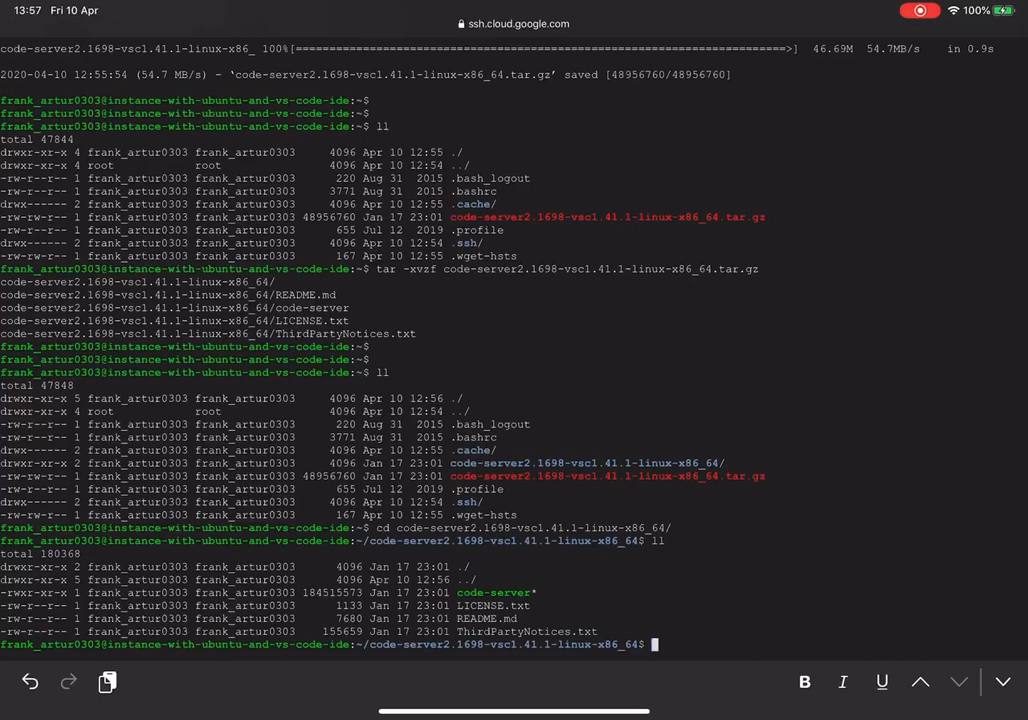
# Run sudo ./code-server --port 80 --auth none to serve without a password
pyautogui.write('sudo')
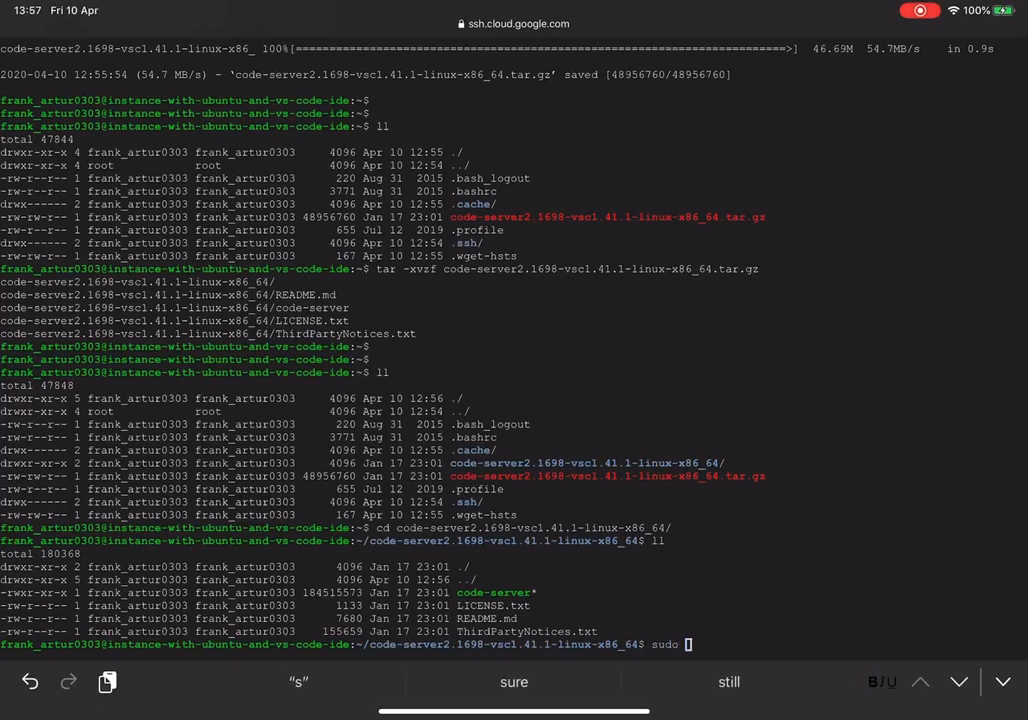
pyautogui.write('./code-server')
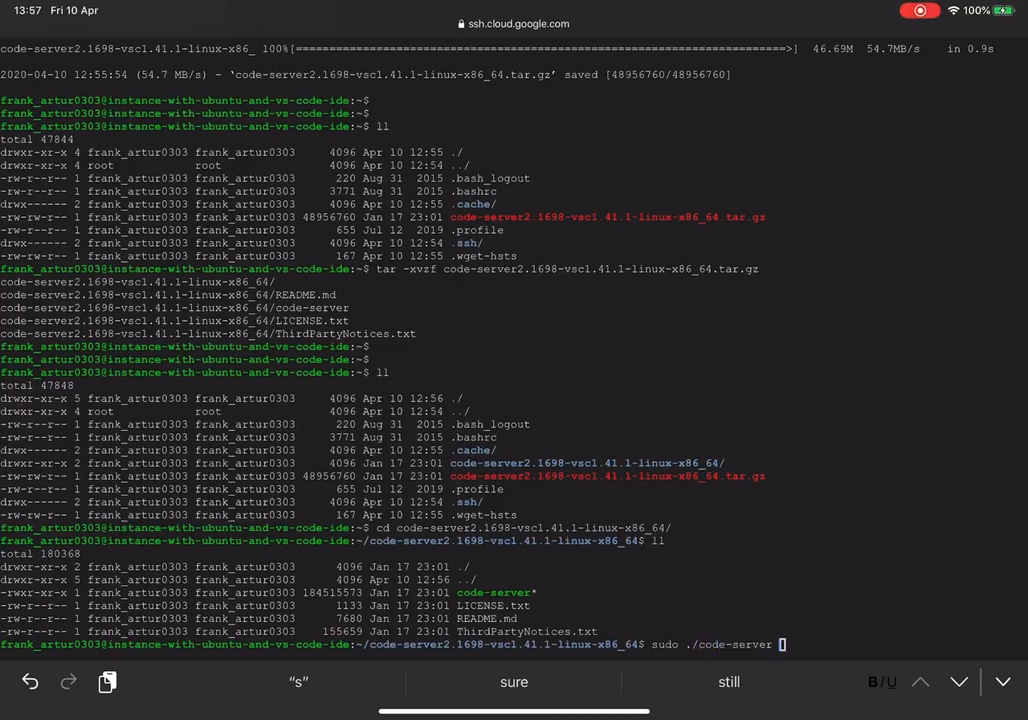
pyautogui.write('--port')
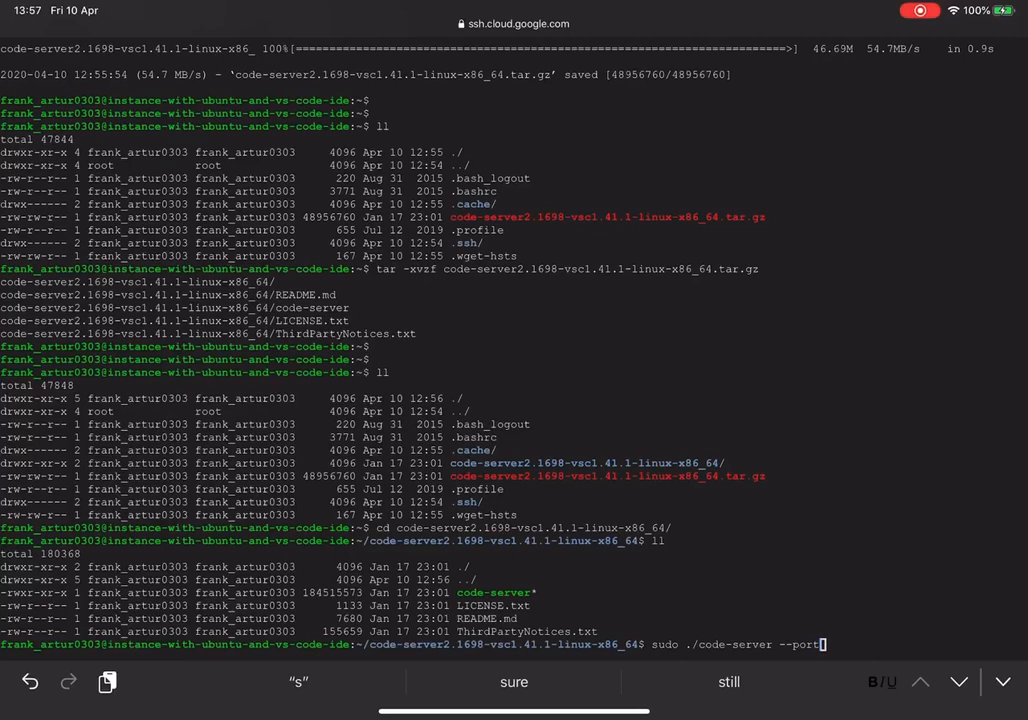
pyautogui.write('80')
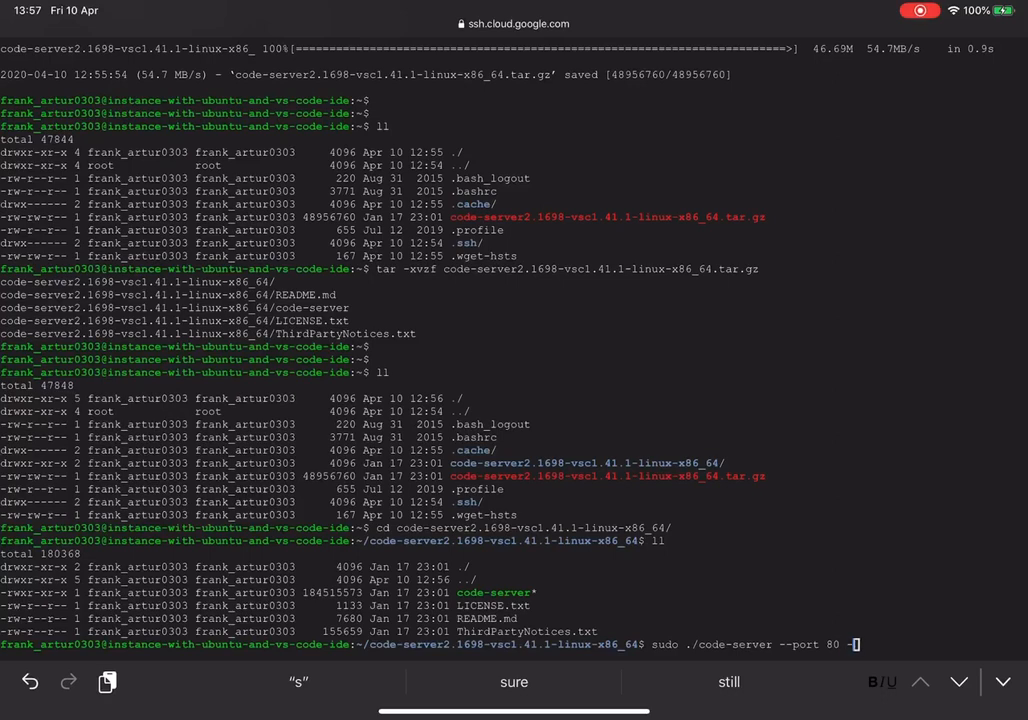
pyautogui.write('--auth')
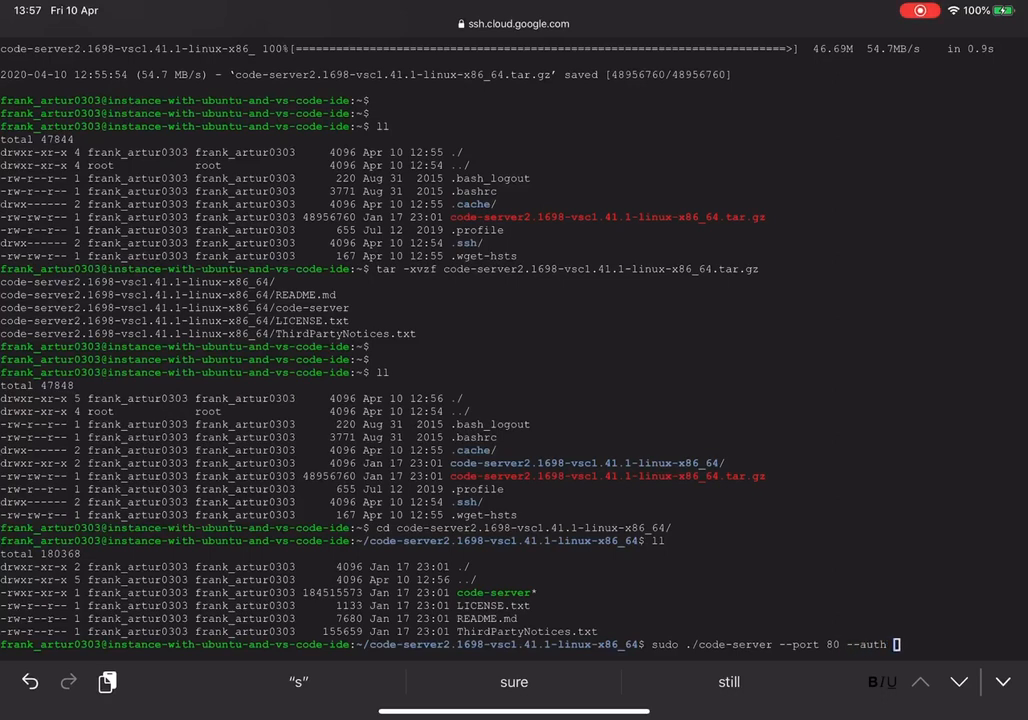
pyautogui.write('none')
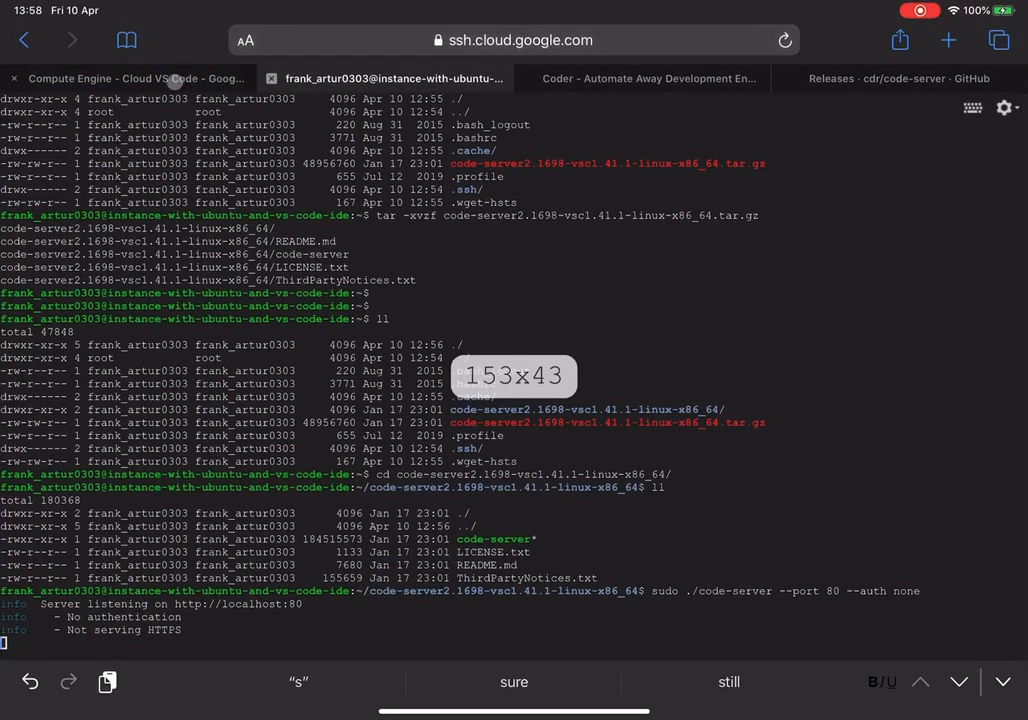
pyautogui.click(130, 78)
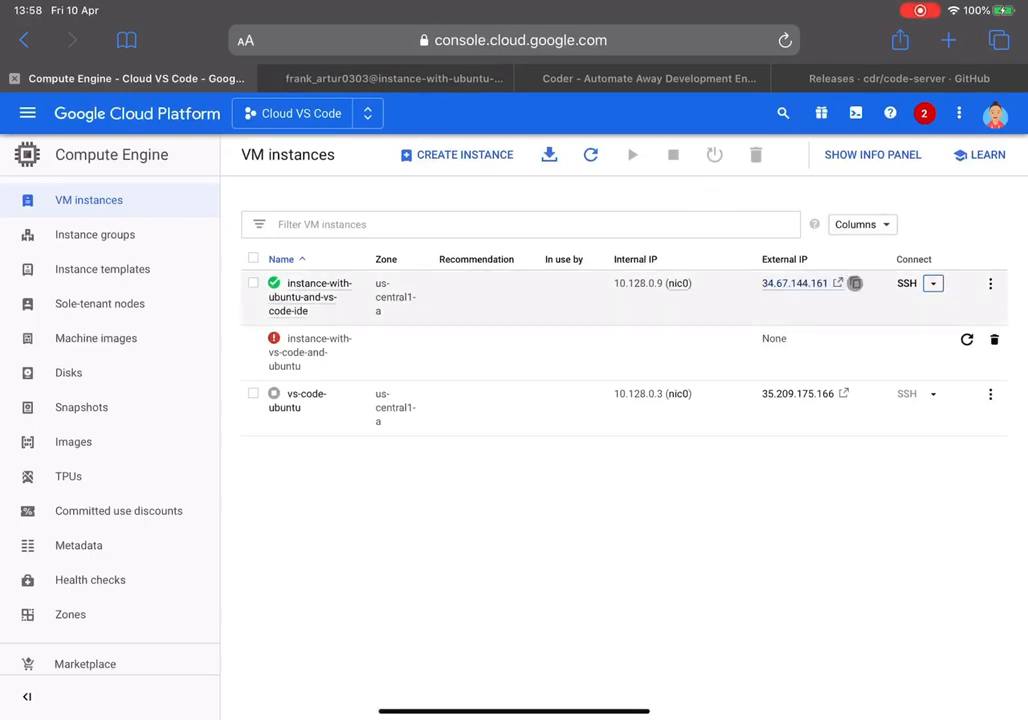
pyautogui.click(855, 283)
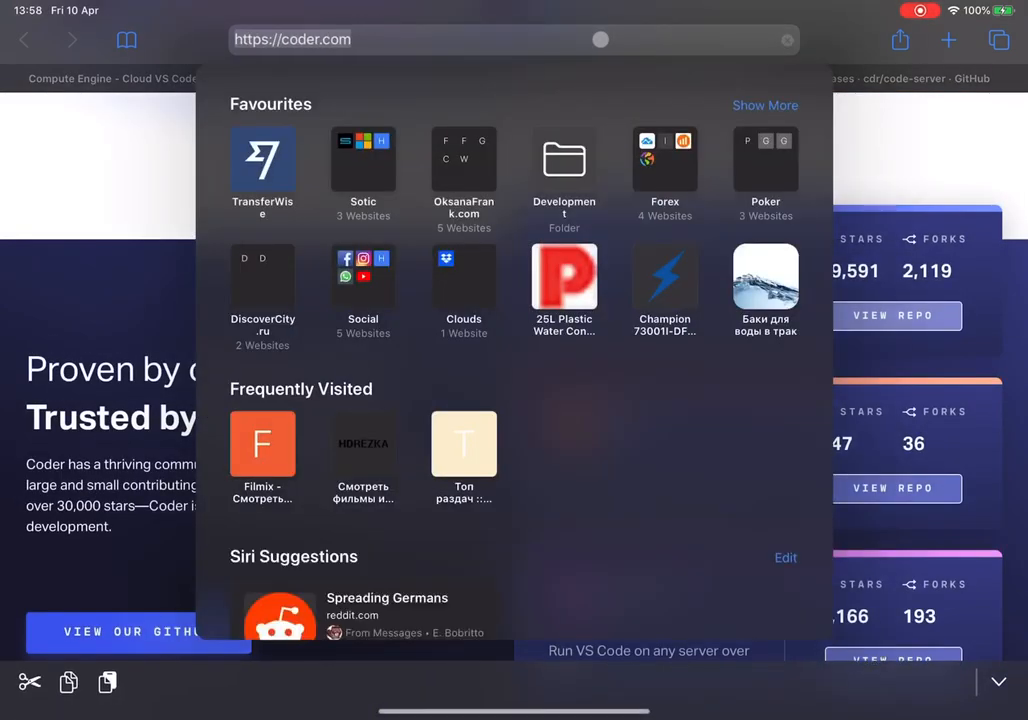
pyautogui.write('http://34.67.144.161')
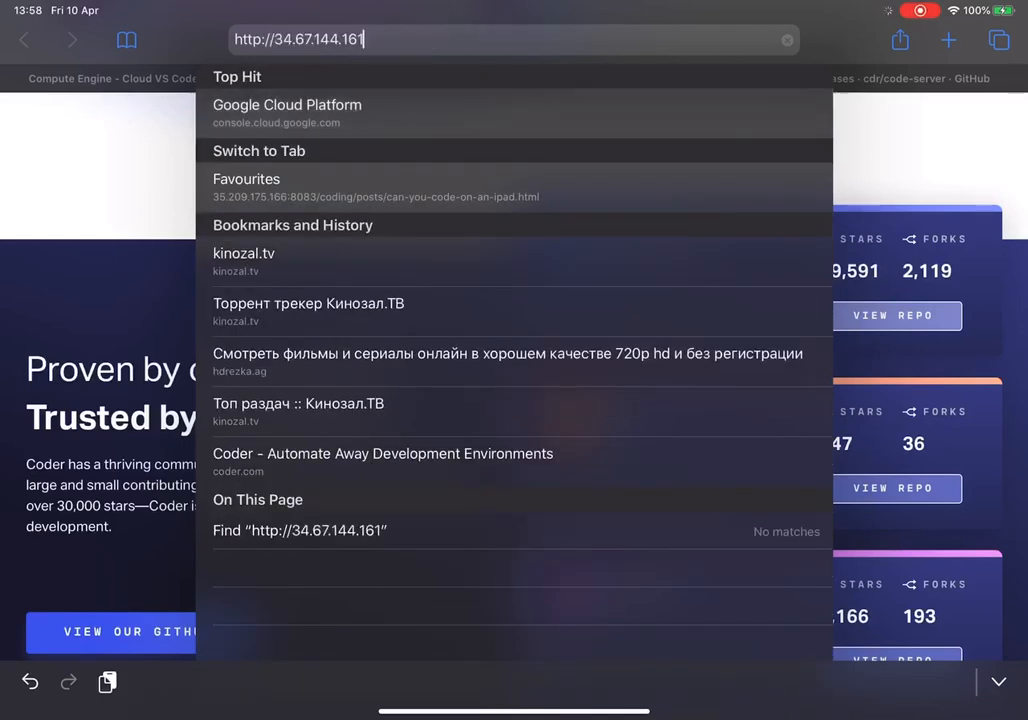
pyautogui.write(':')
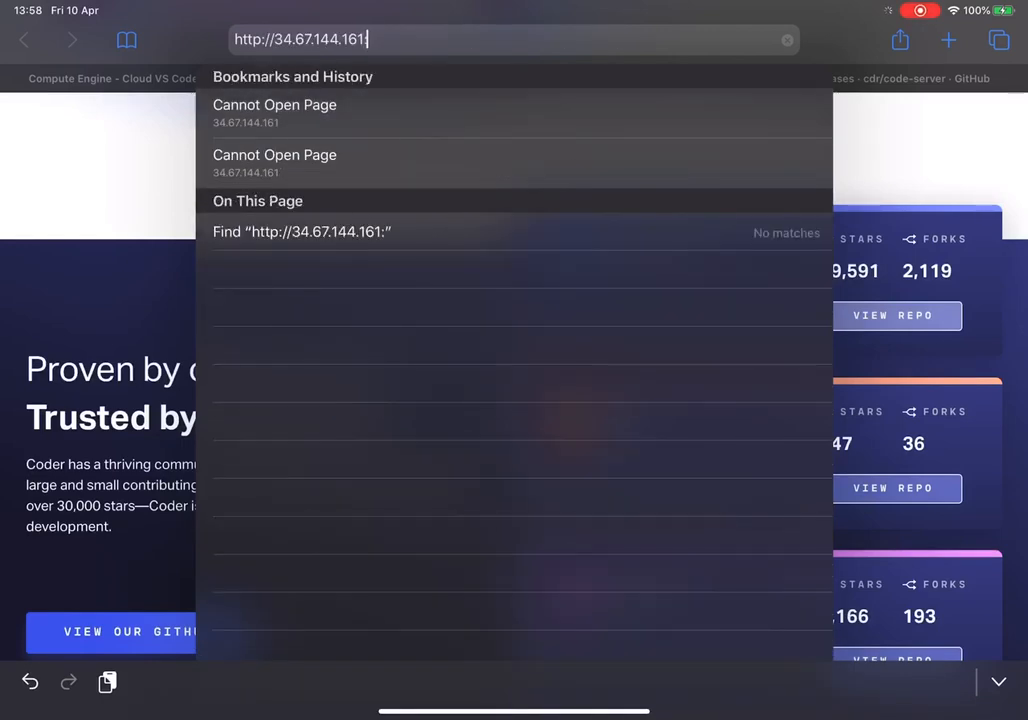
pyautogui.write(':80')
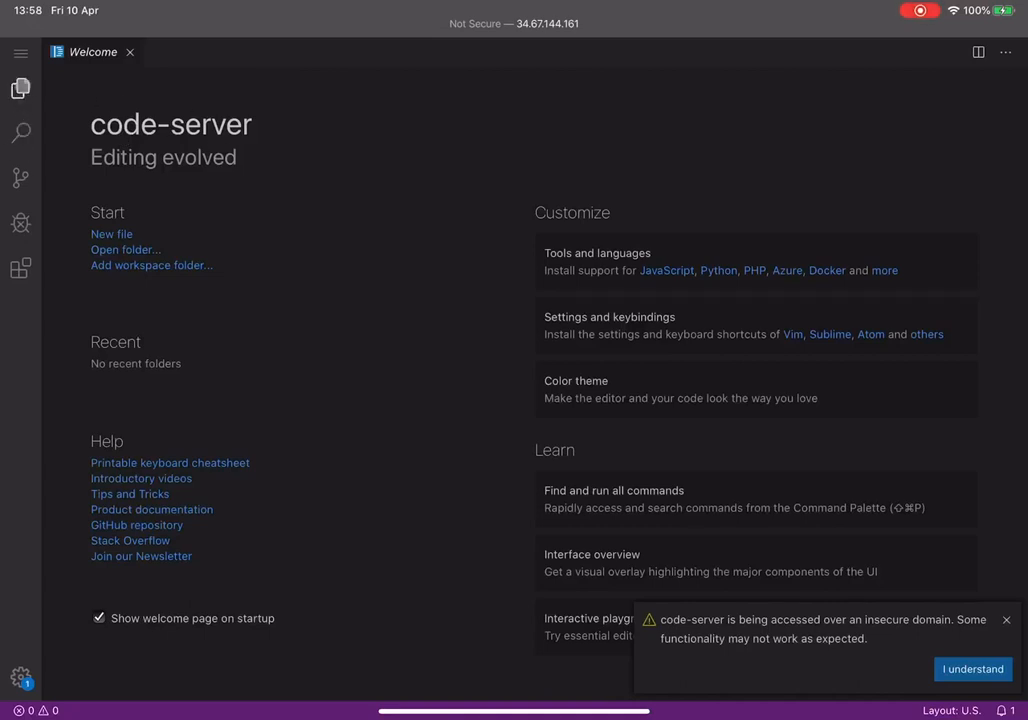
# Close the Welcome page and open /home/frank_artur0303/ as the workspace folder
pyautogui.click(20, 88)
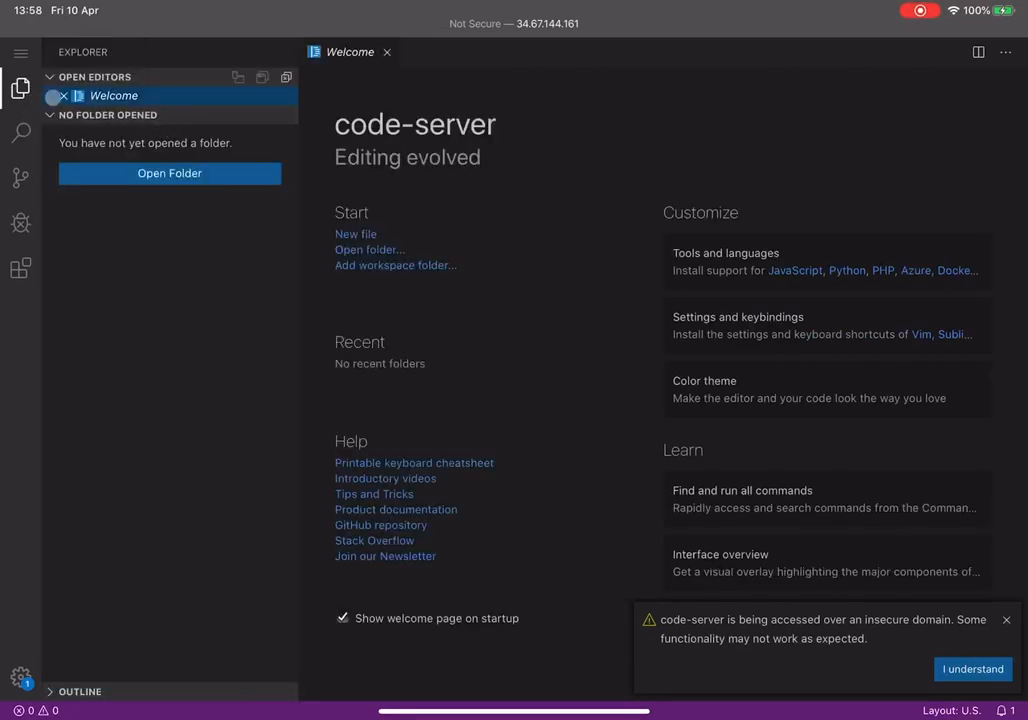
pyautogui.click(386, 51)
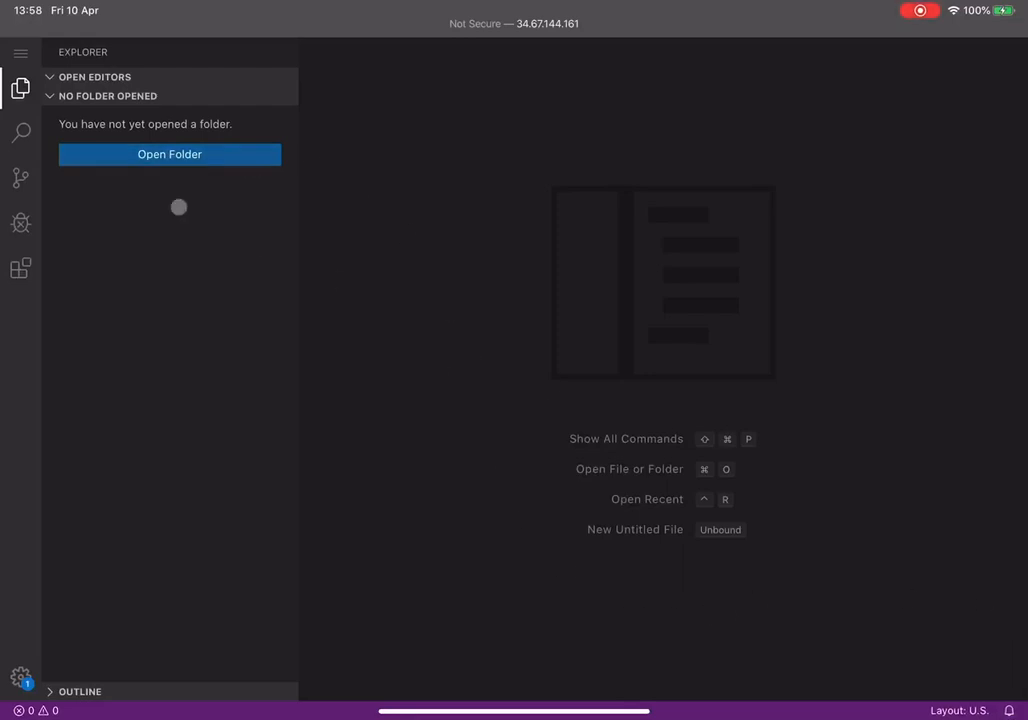
pyautogui.moveTo(768, 414)
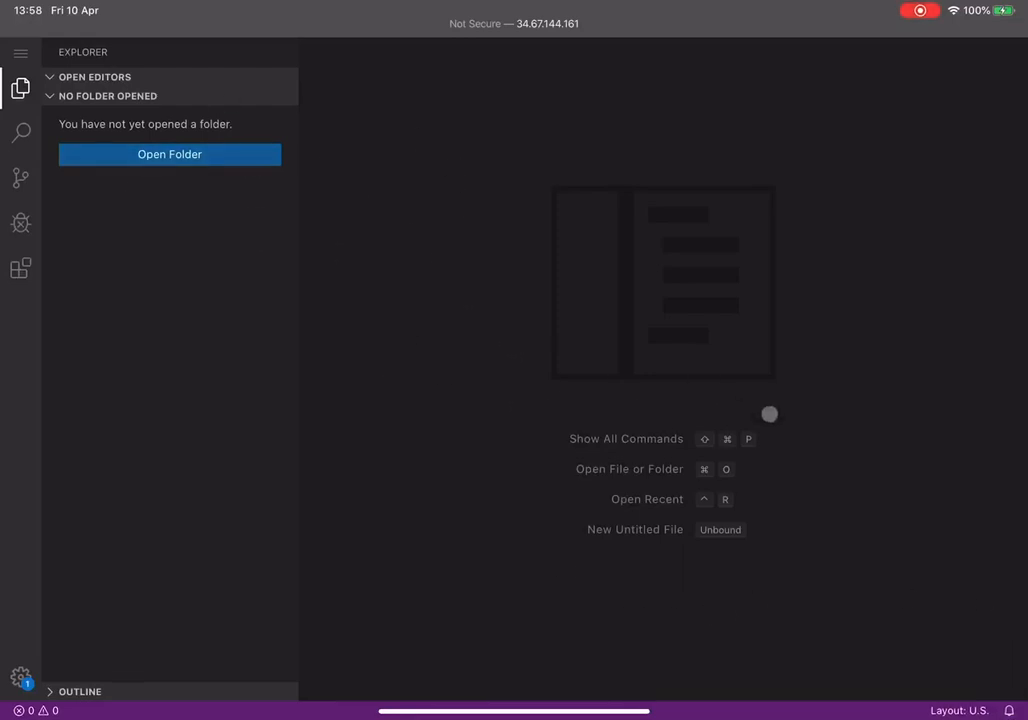
pyautogui.click(20, 268)
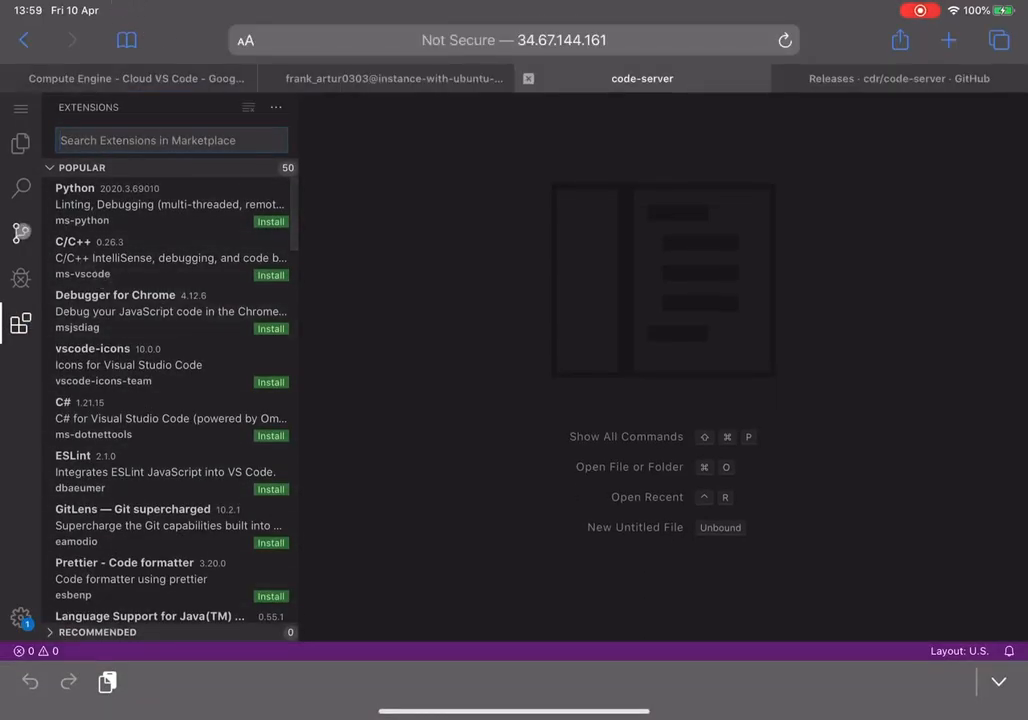
pyautogui.click(18, 232)
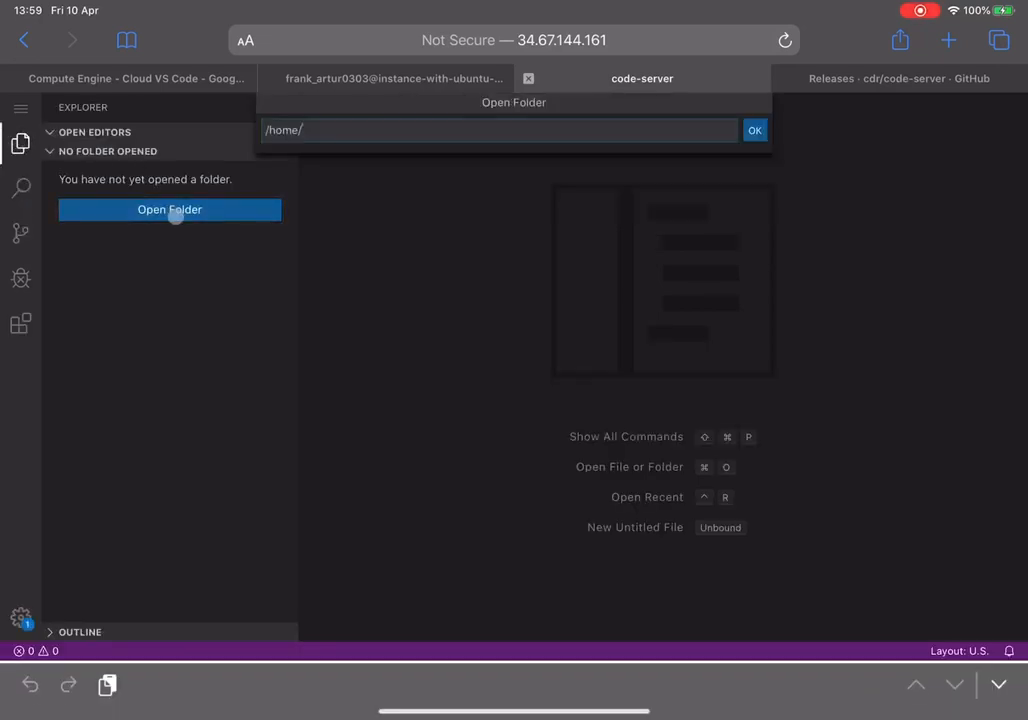
pyautogui.write('frank_artur0303/')
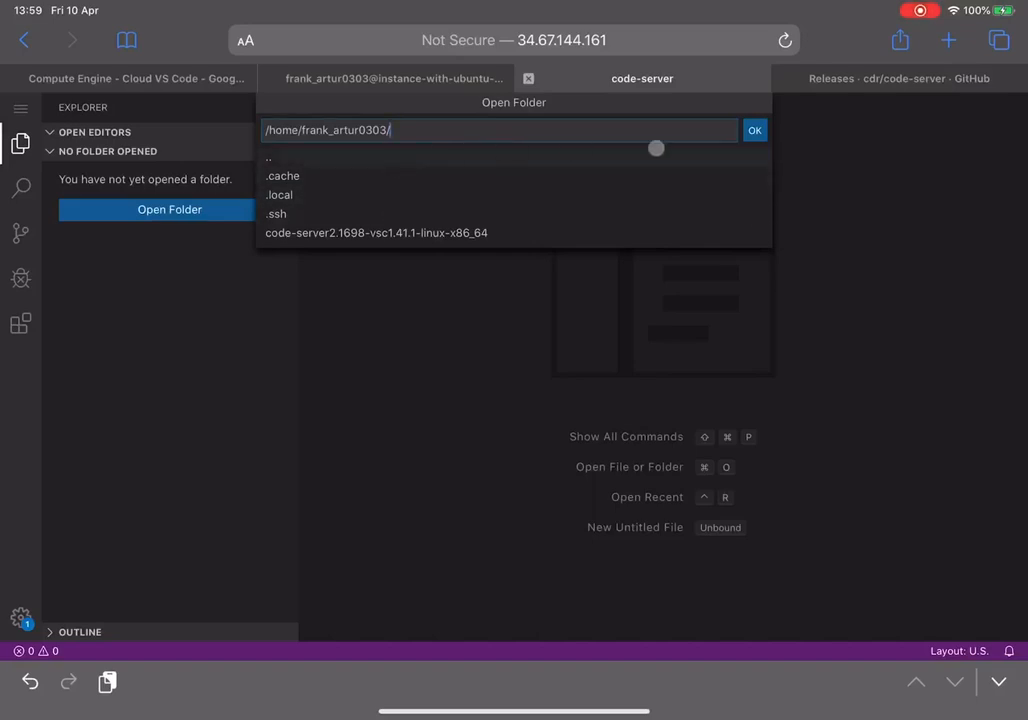
pyautogui.click(754, 130)
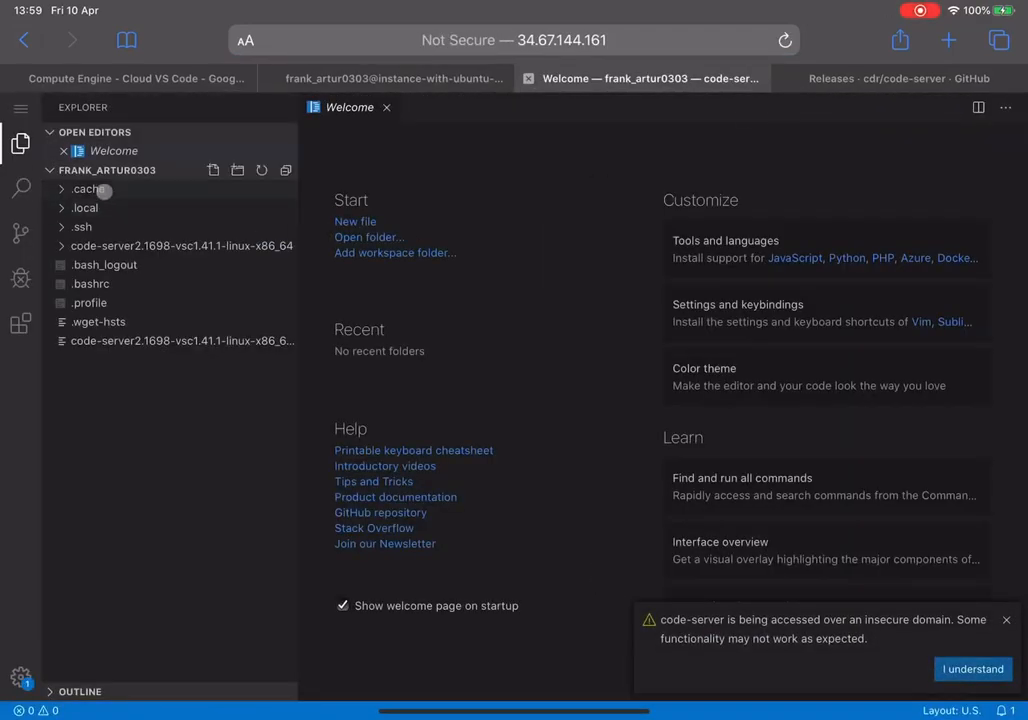
# Expand .cache and nbin in Explorer and open pty.node
pyautogui.click(88, 189)
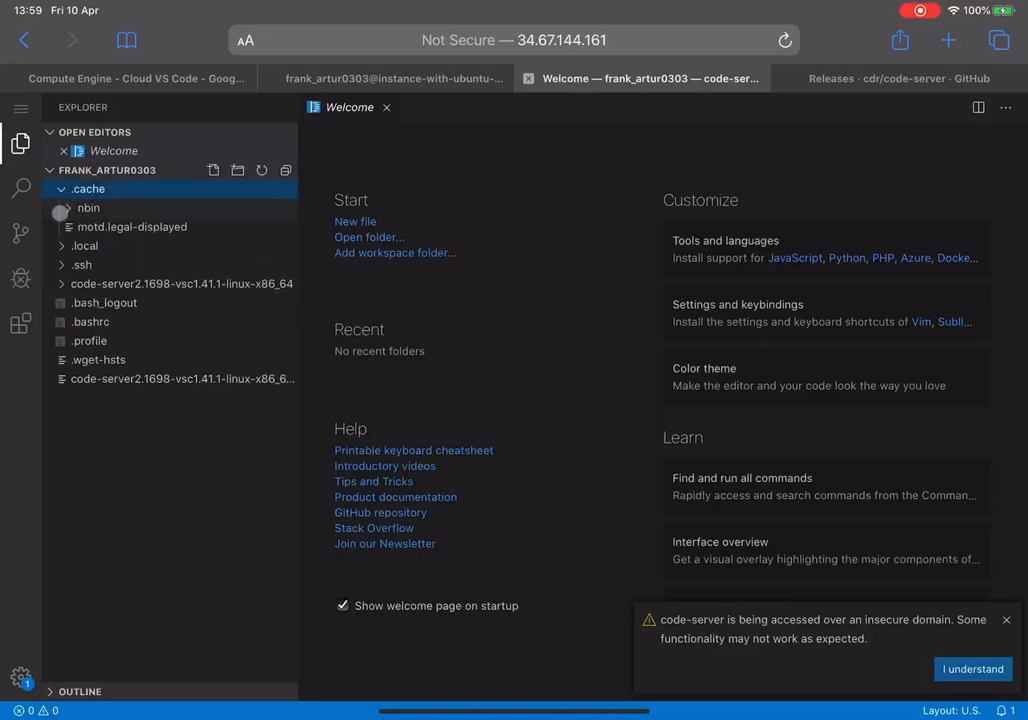
pyautogui.click(88, 208)
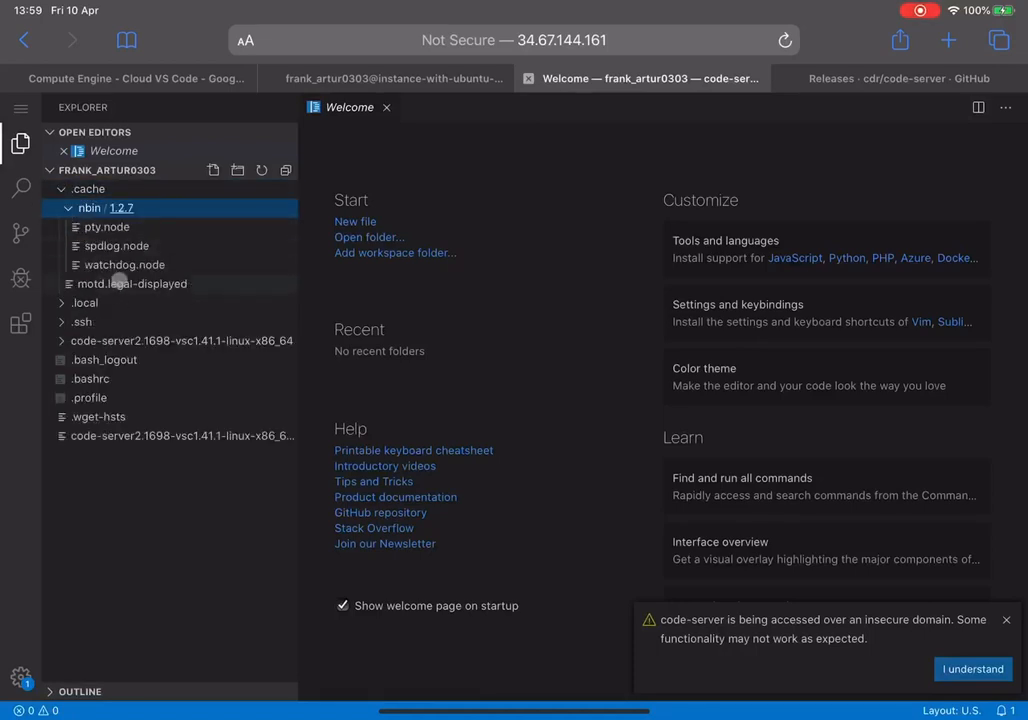
pyautogui.doubleClick(107, 226)
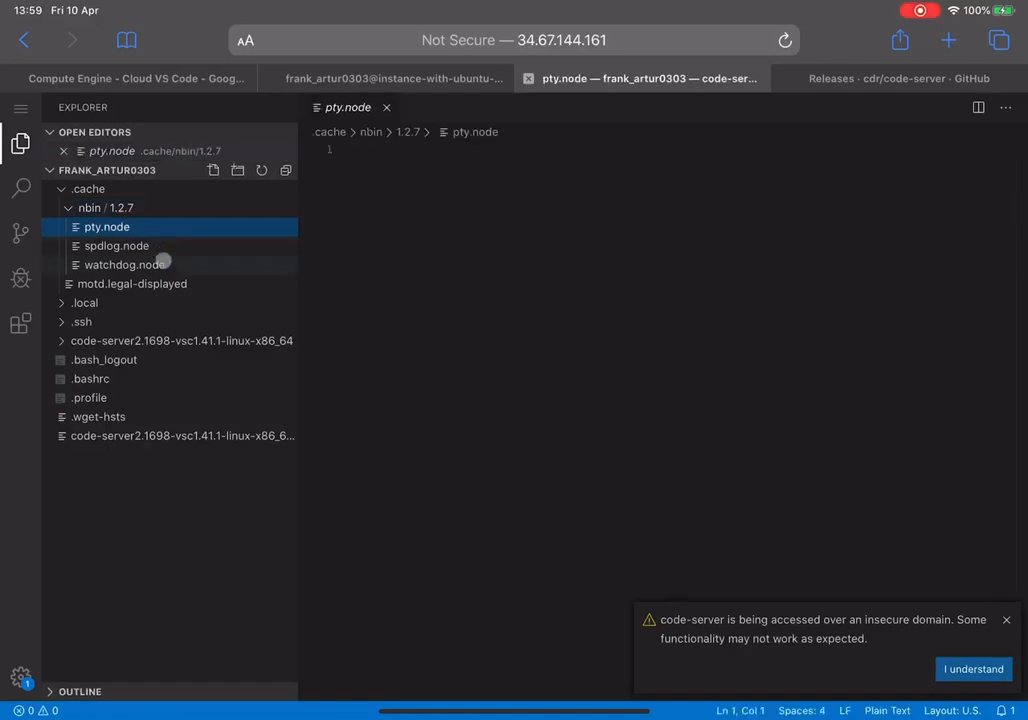
pyautogui.click(124, 264)
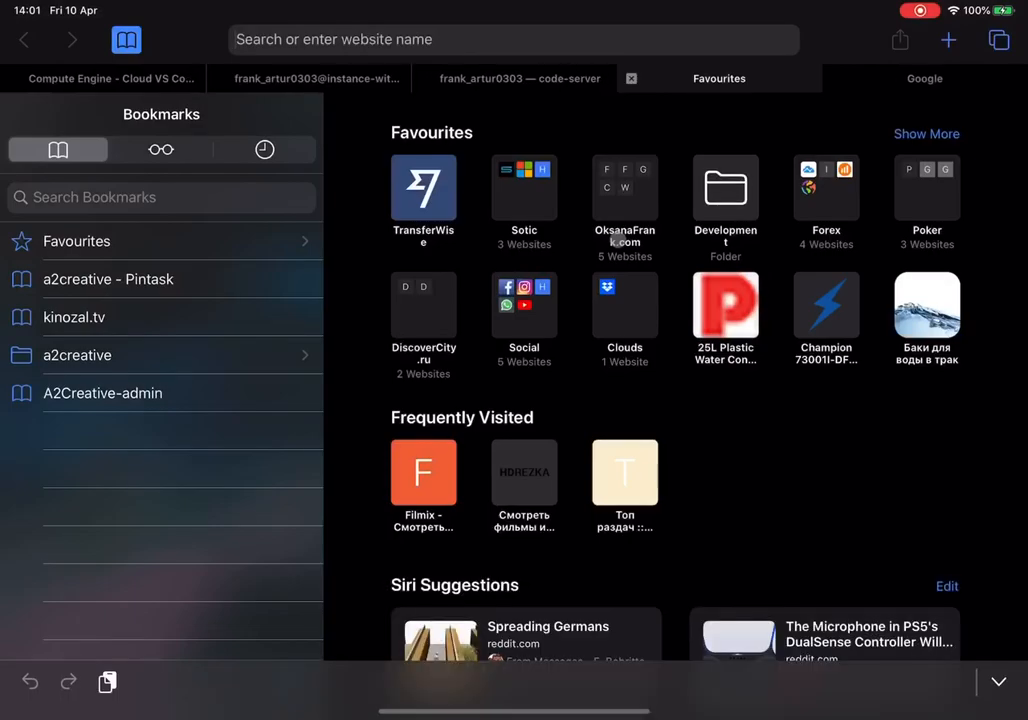
# Create a new file named foo.js in the home folder
pyautogui.click(644, 78)
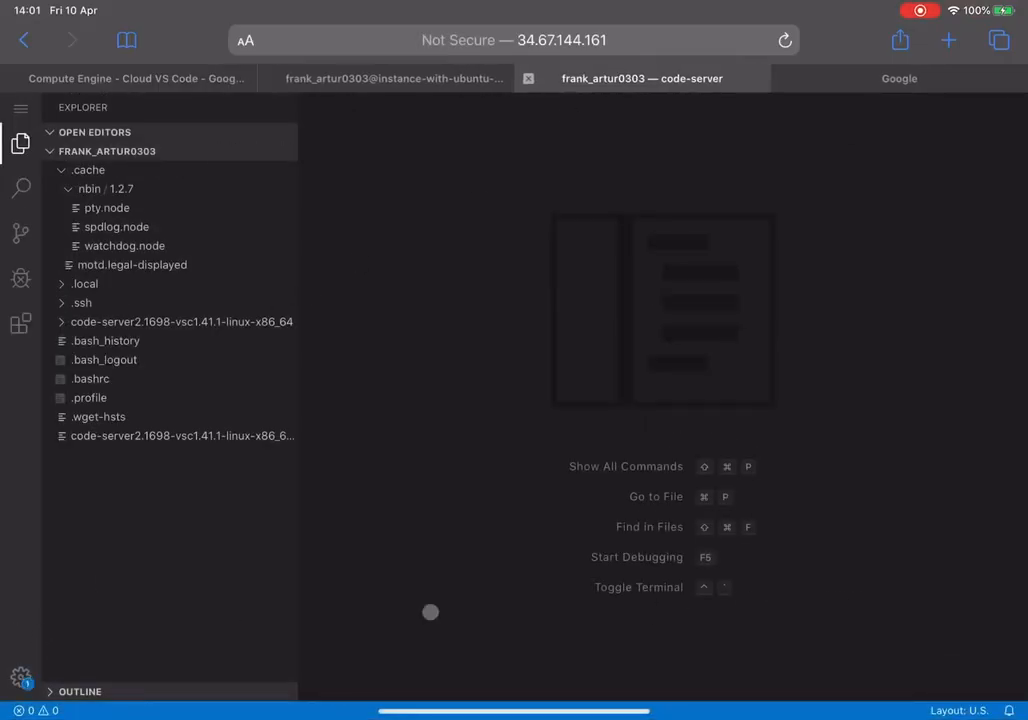
pyautogui.rightClick(107, 151)
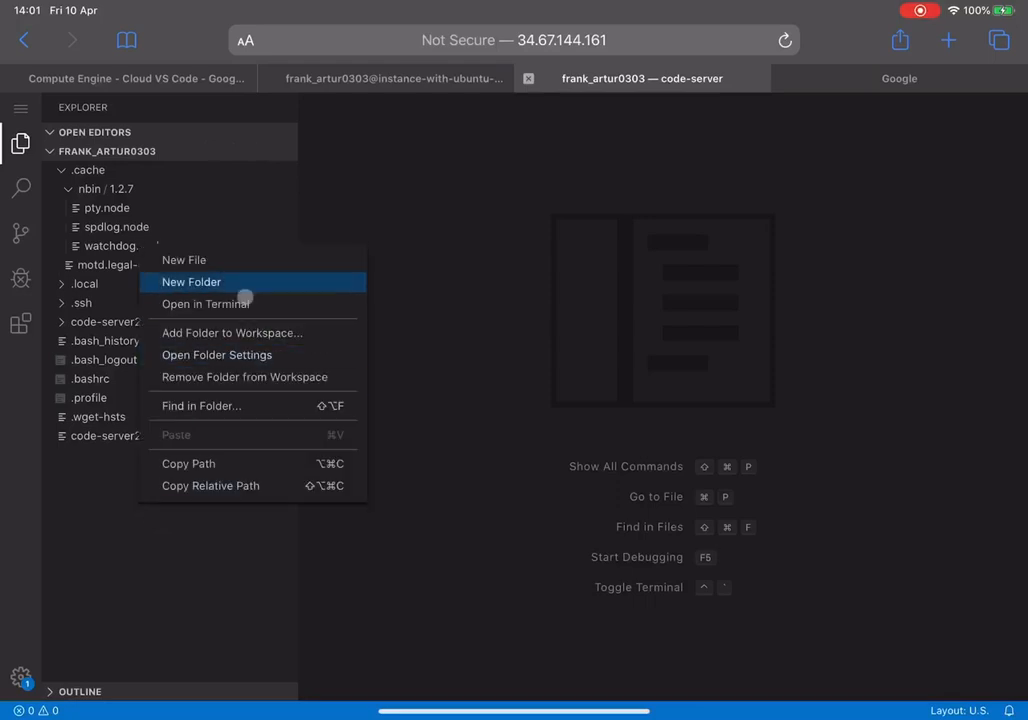
pyautogui.click(191, 281)
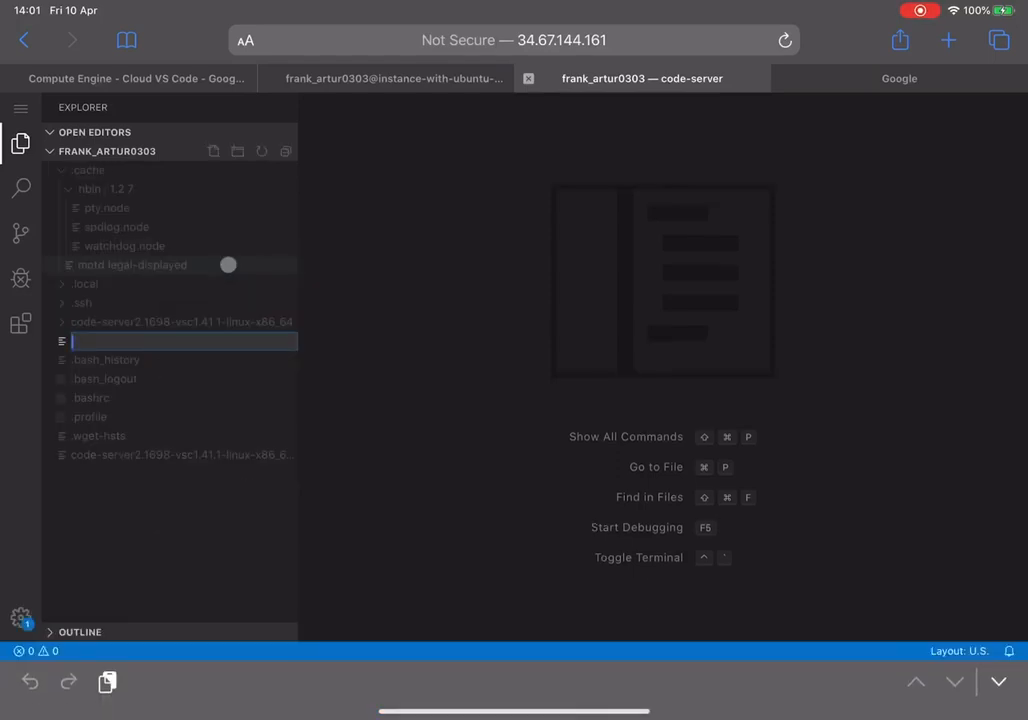
pyautogui.write('foo.js')
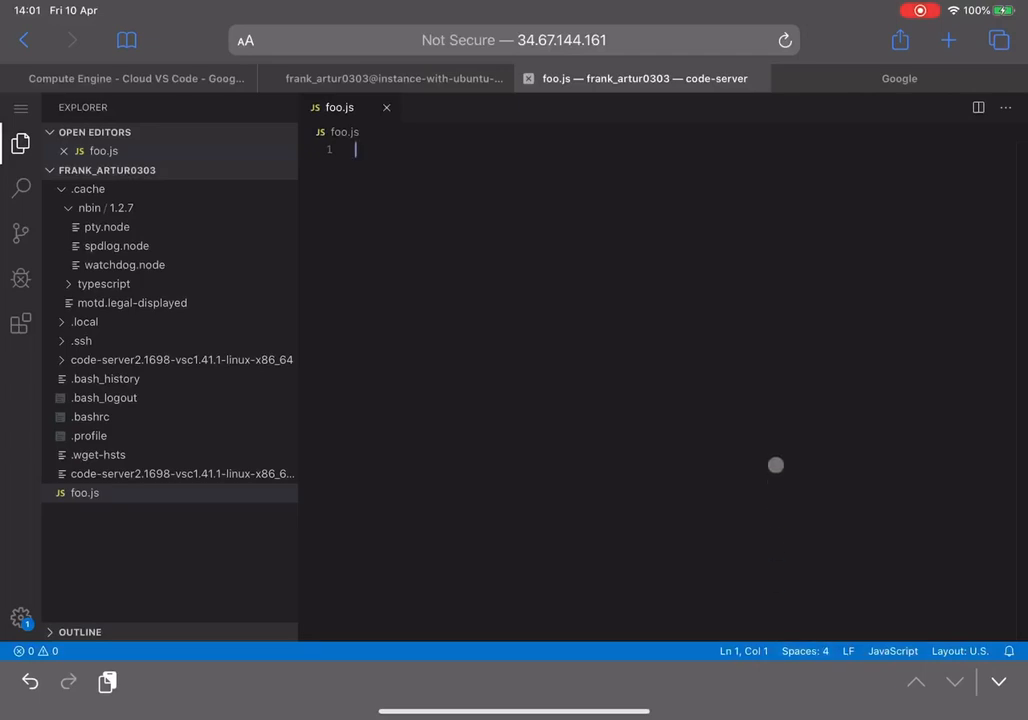
# Write const foo = "asd" and an asdasd doc comment in foo.js
pyautogui.write('const')
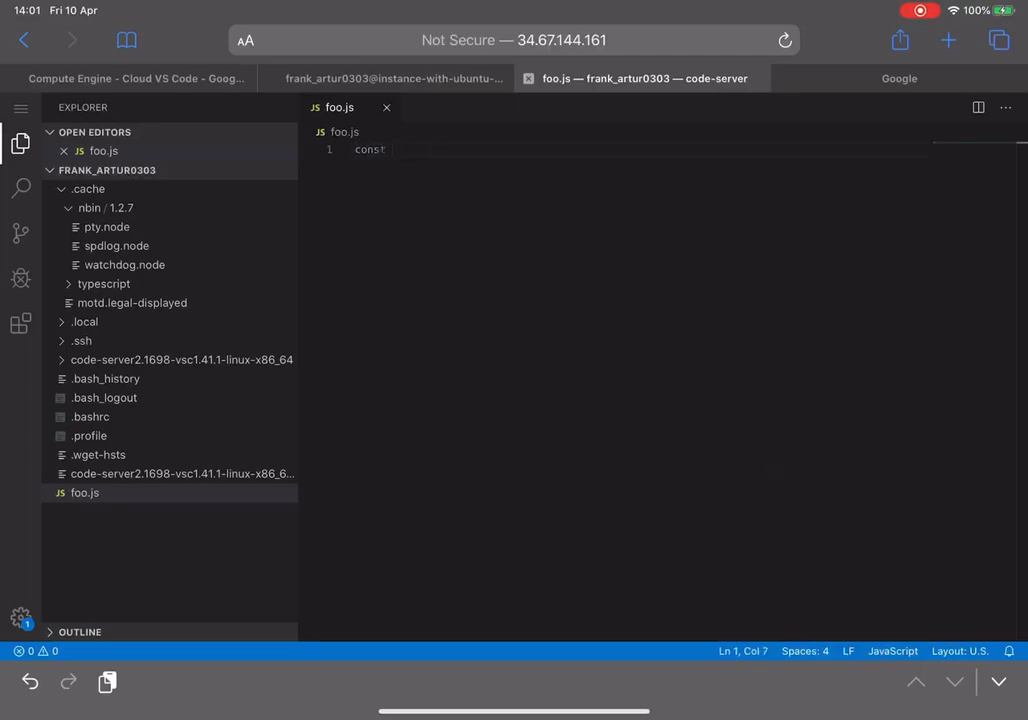
pyautogui.write('foo')
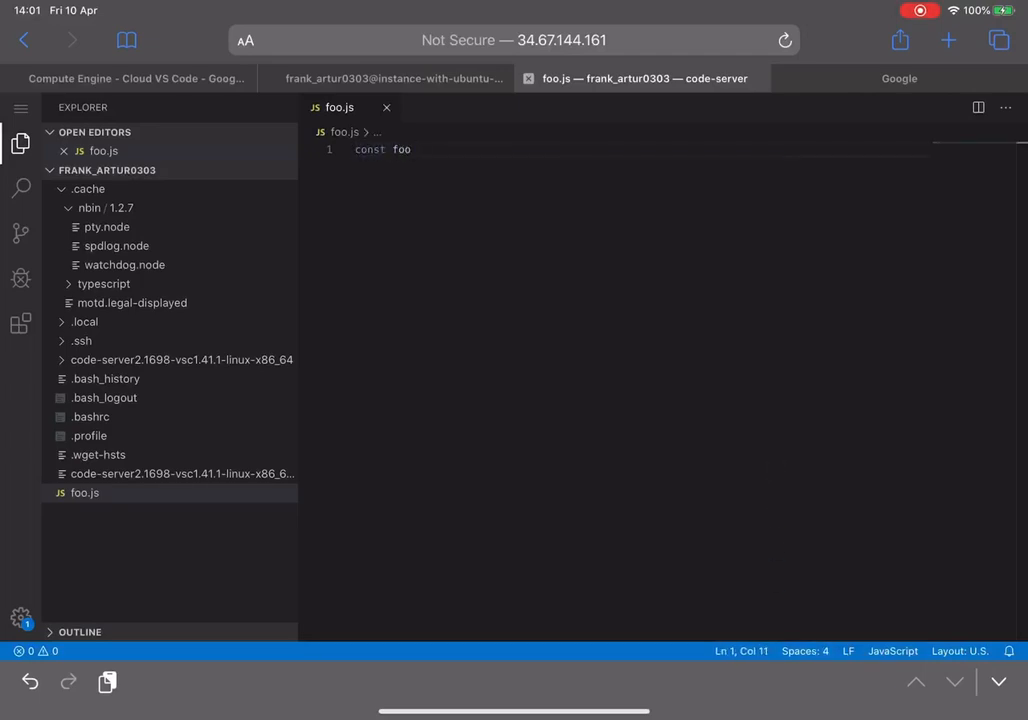
pyautogui.write('= "asd";')
pyautogui.write('/**')
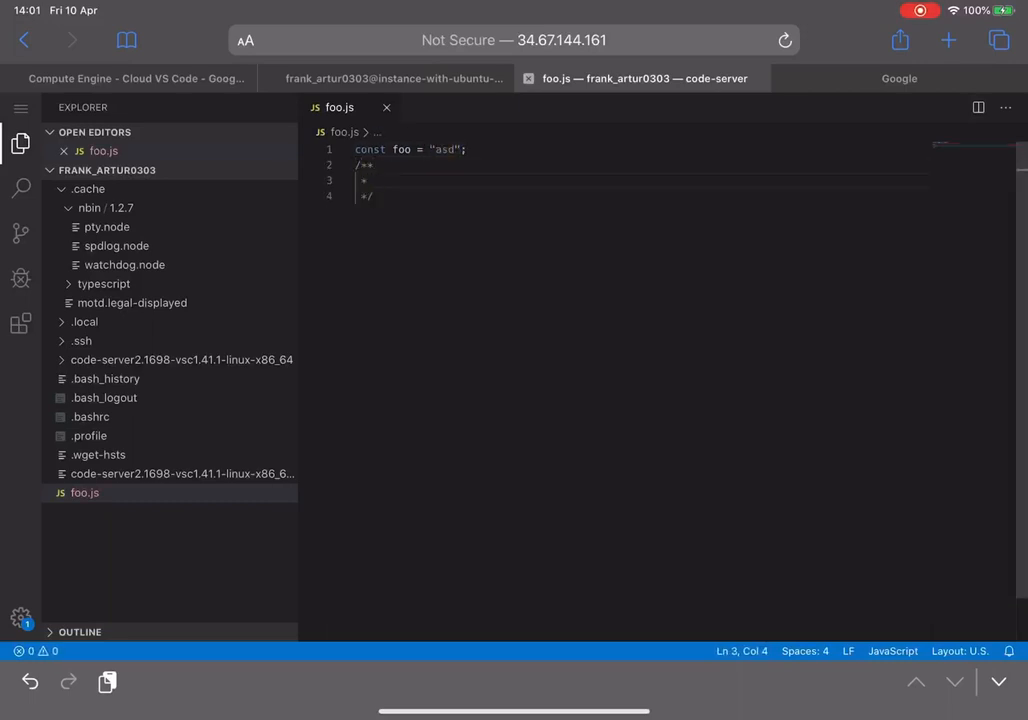
pyautogui.write('asdasd')
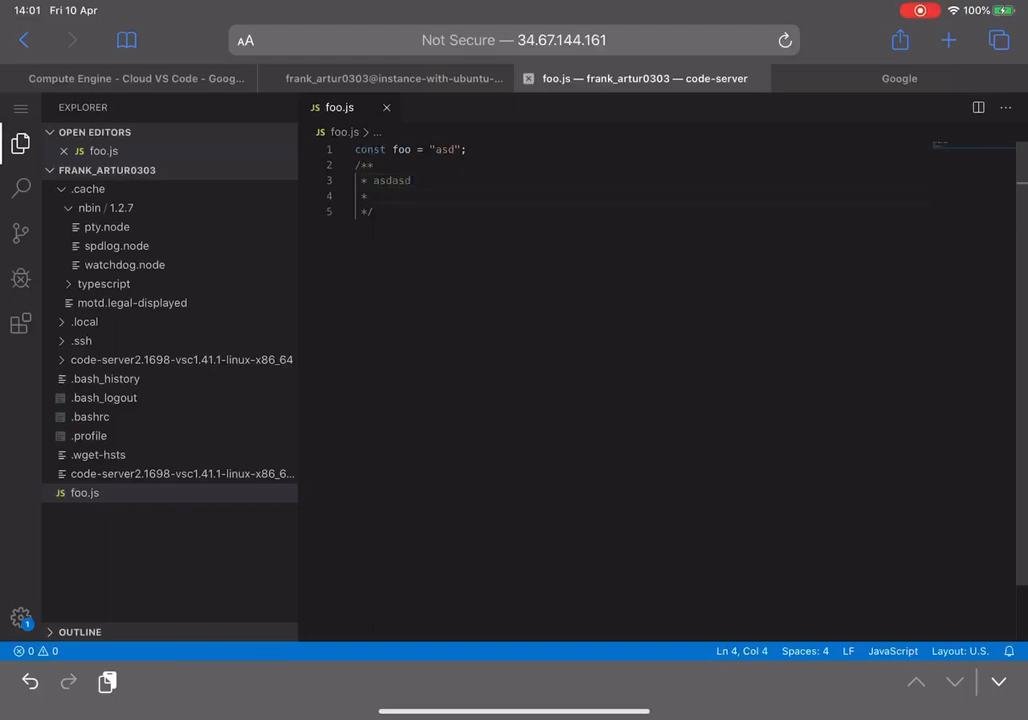